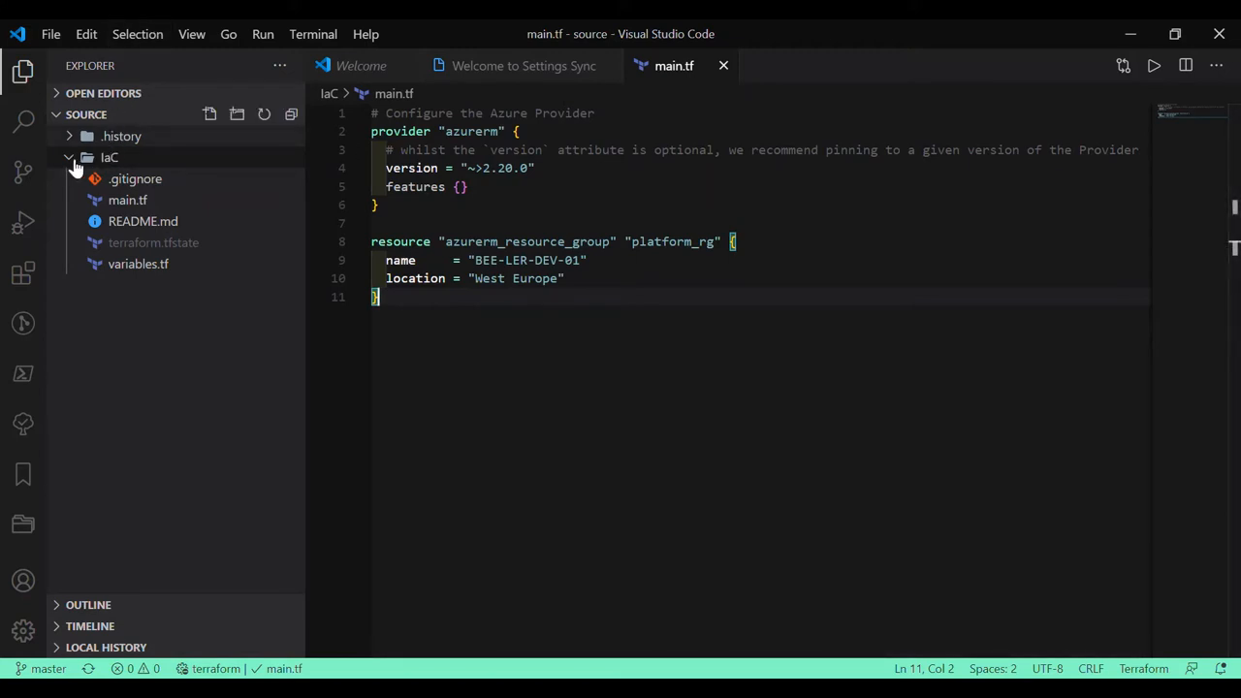
Step: Set the resource group name to var.resource_group_name, with BEE-LER-DEV-01 as its default
left_click(110, 158)
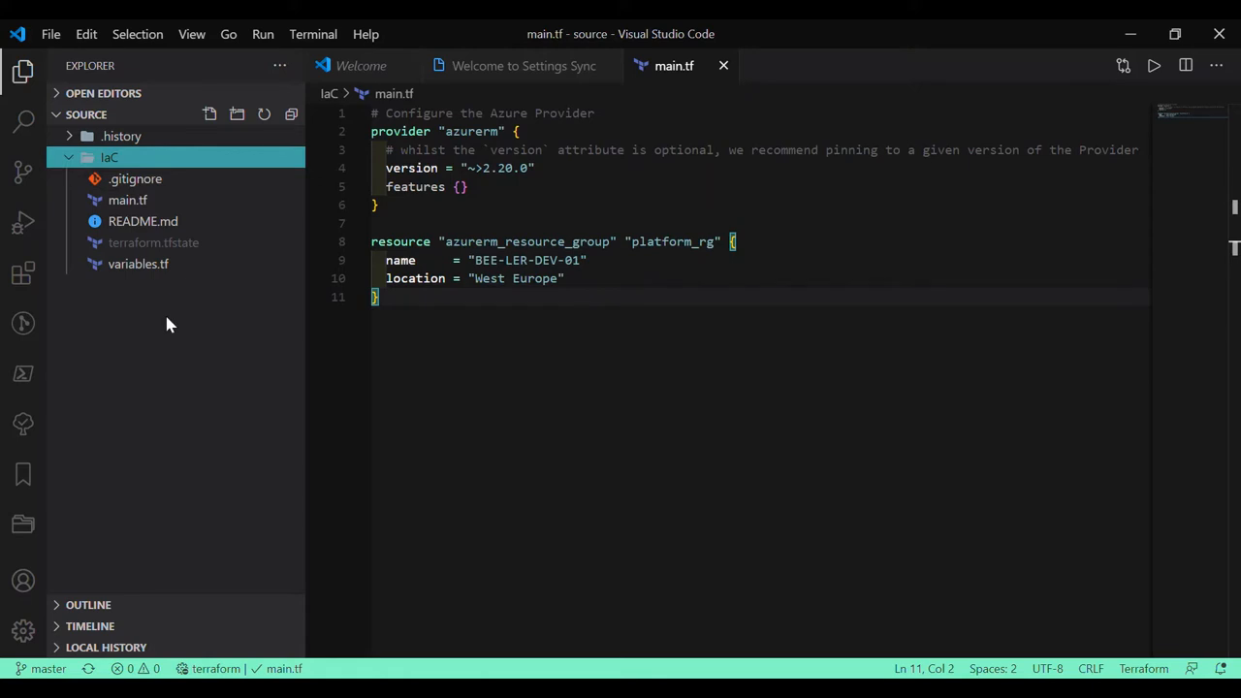
mouse_move(143, 247)
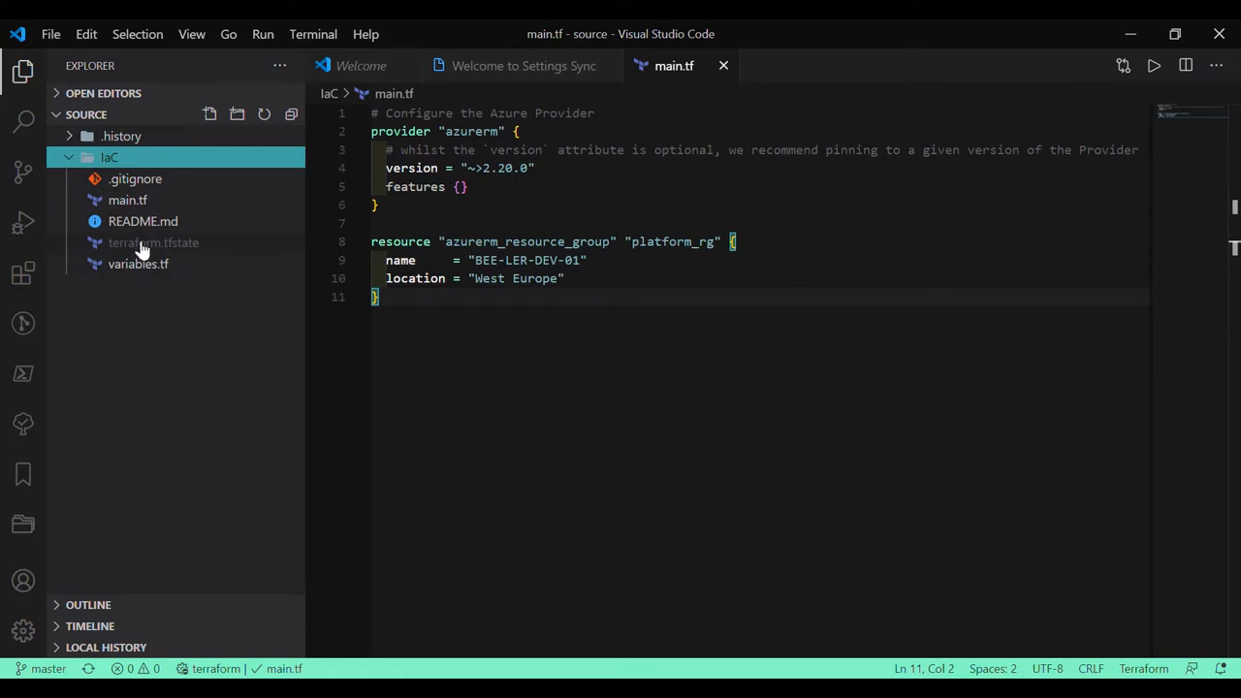
mouse_move(150, 275)
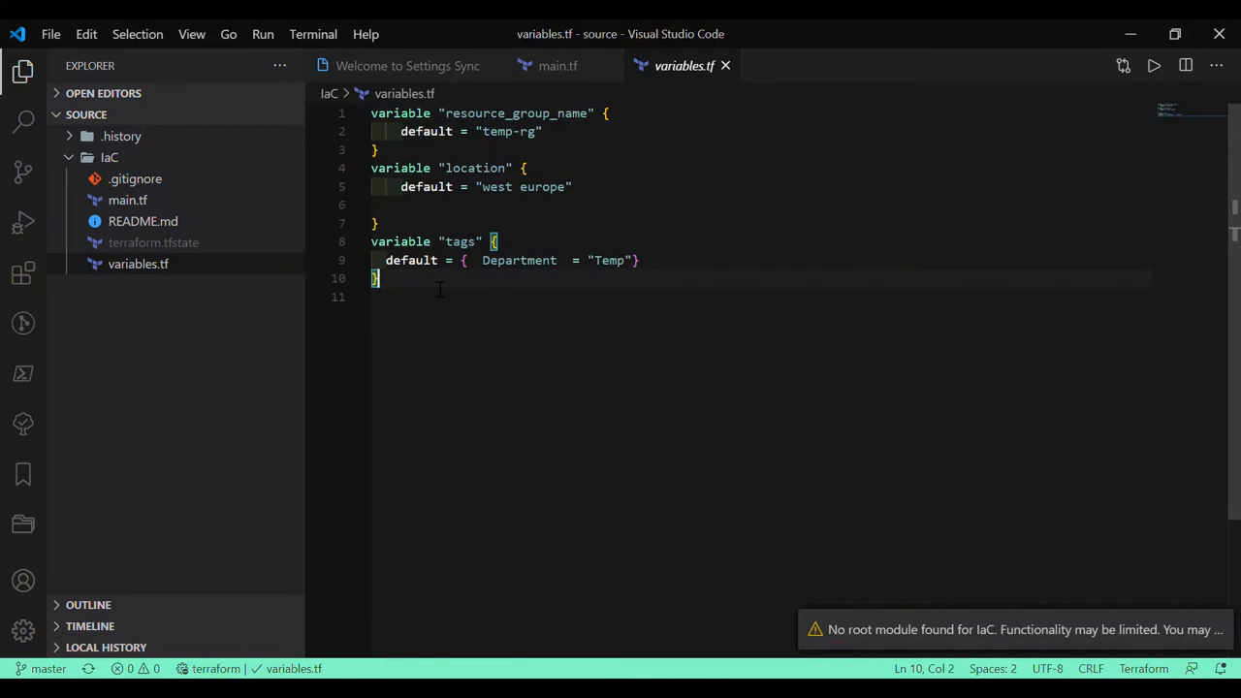
mouse_move(143, 200)
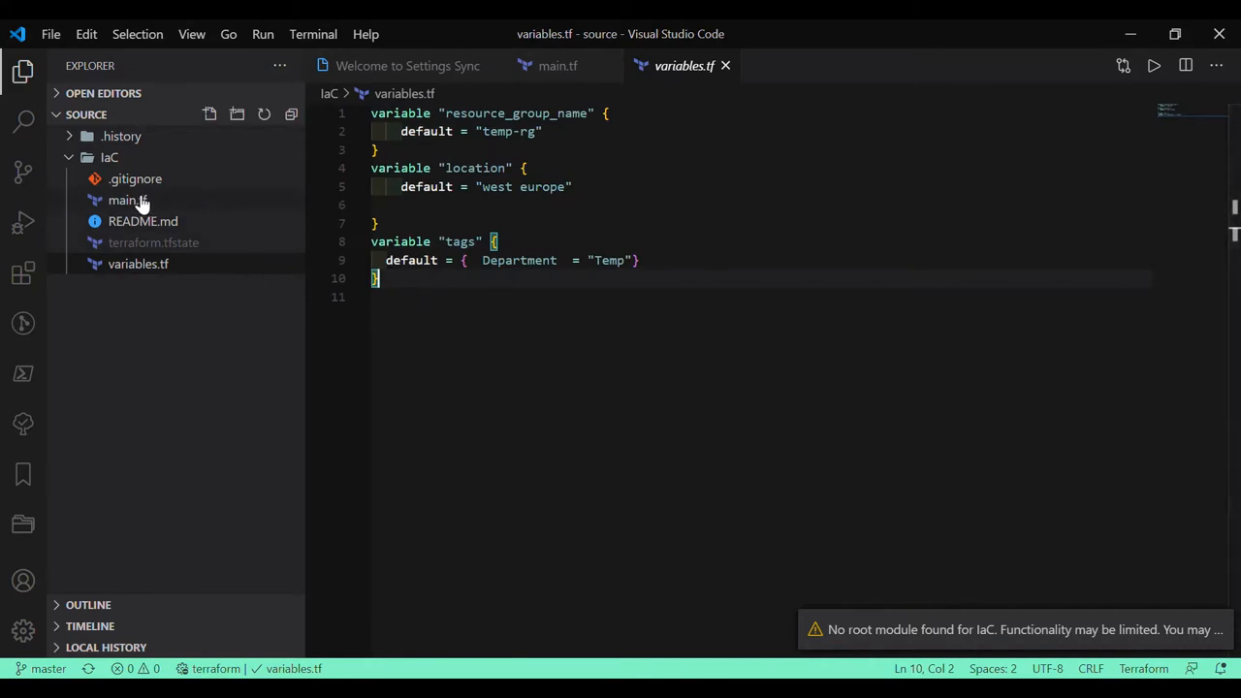
left_click(127, 200)
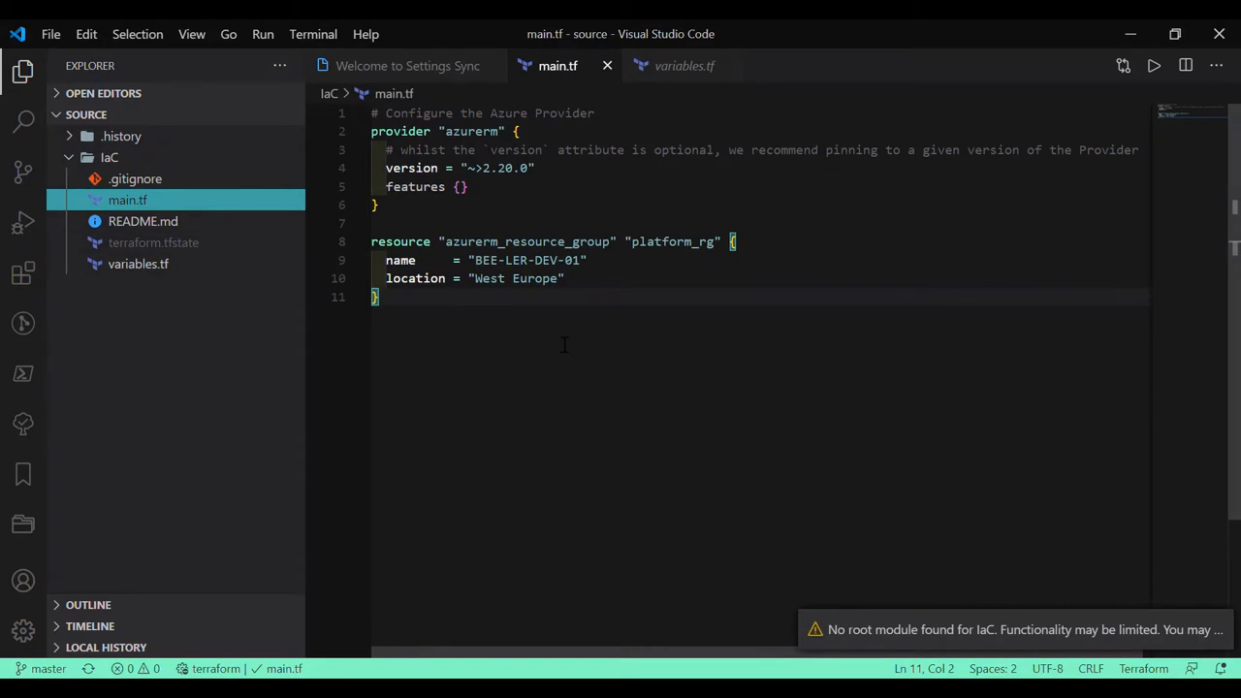
mouse_move(223, 278)
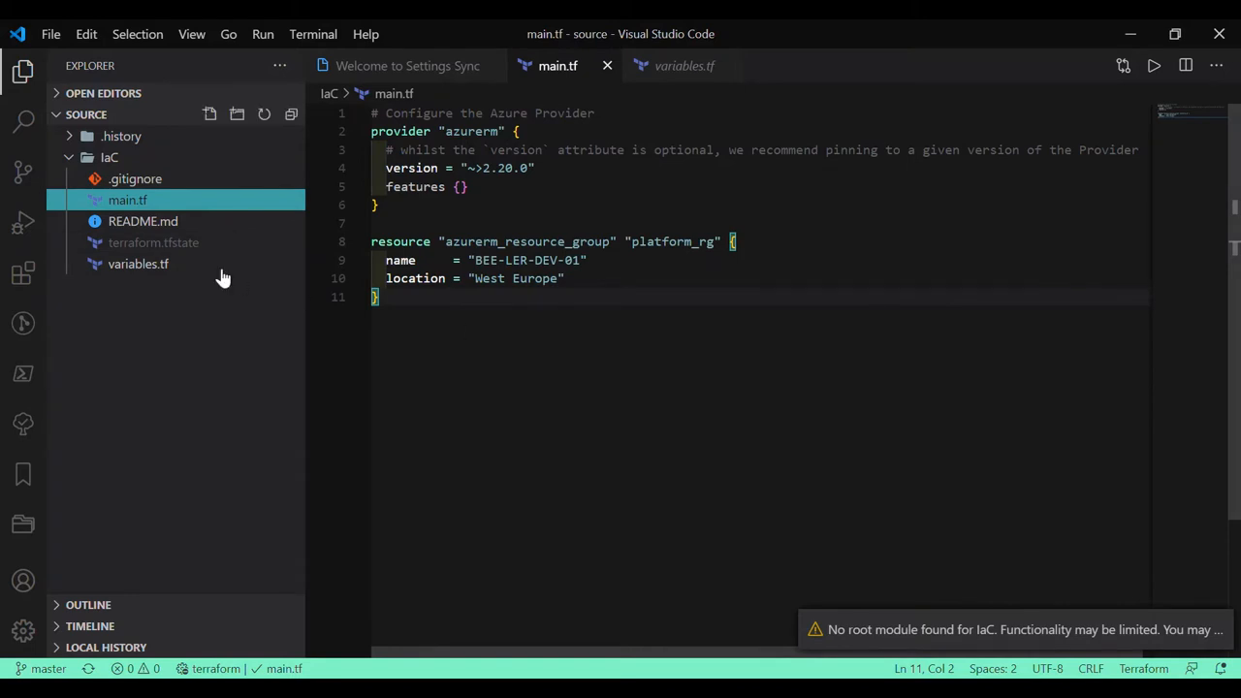
left_click(138, 264)
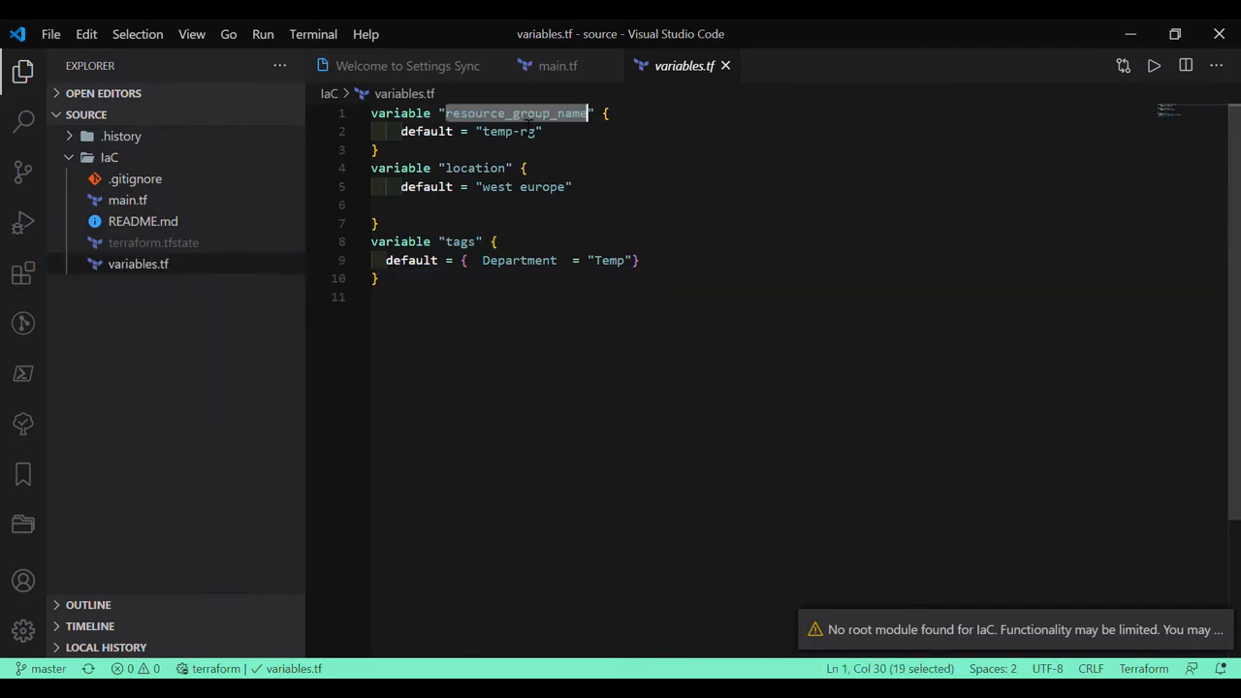
left_click(127, 199)
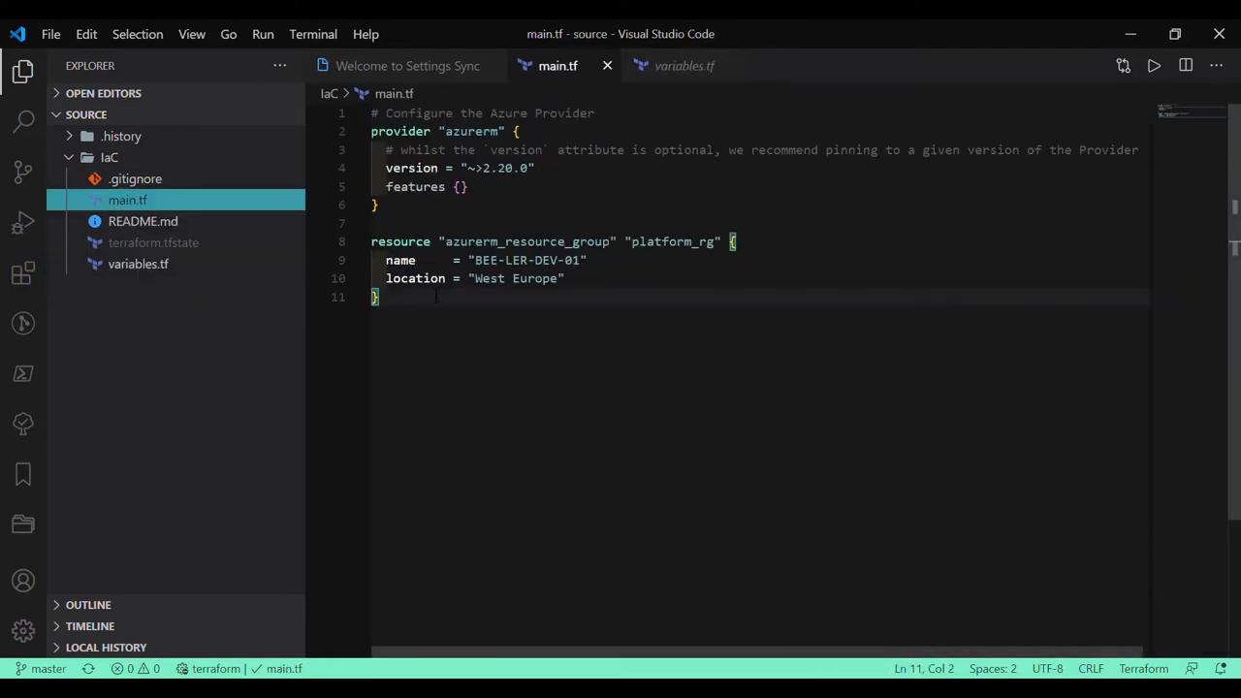
left_click(586, 260)
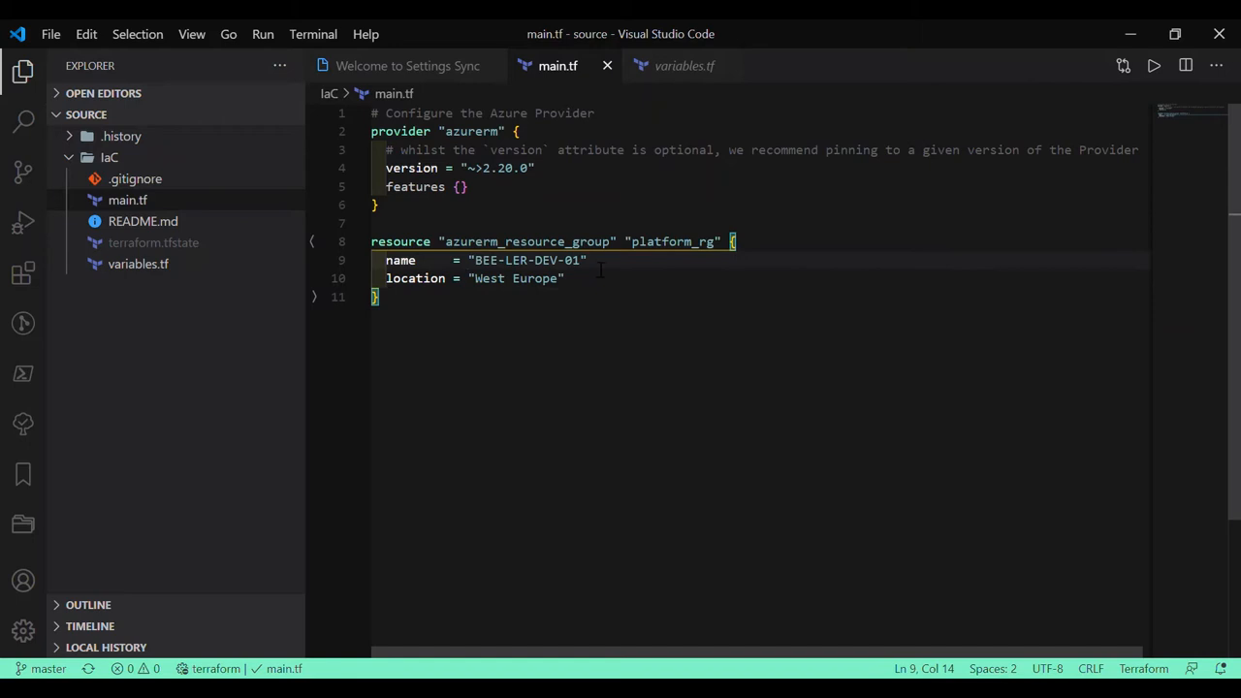
type("resource_group_name")
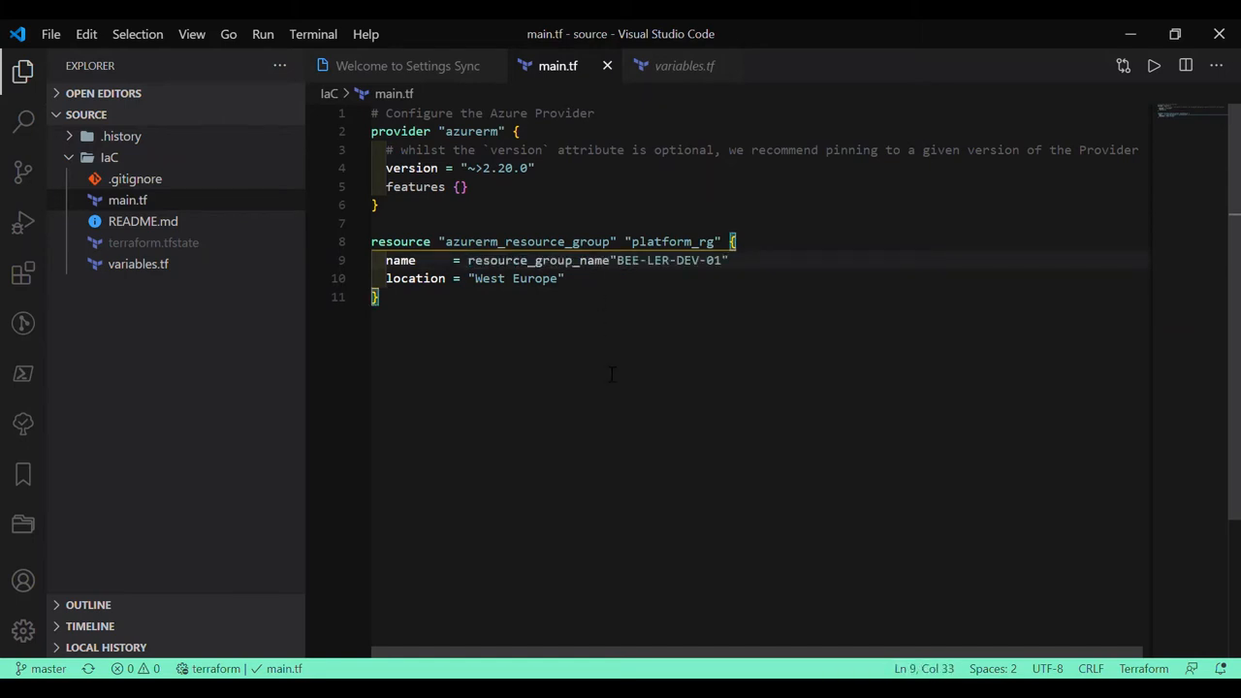
type("var.")
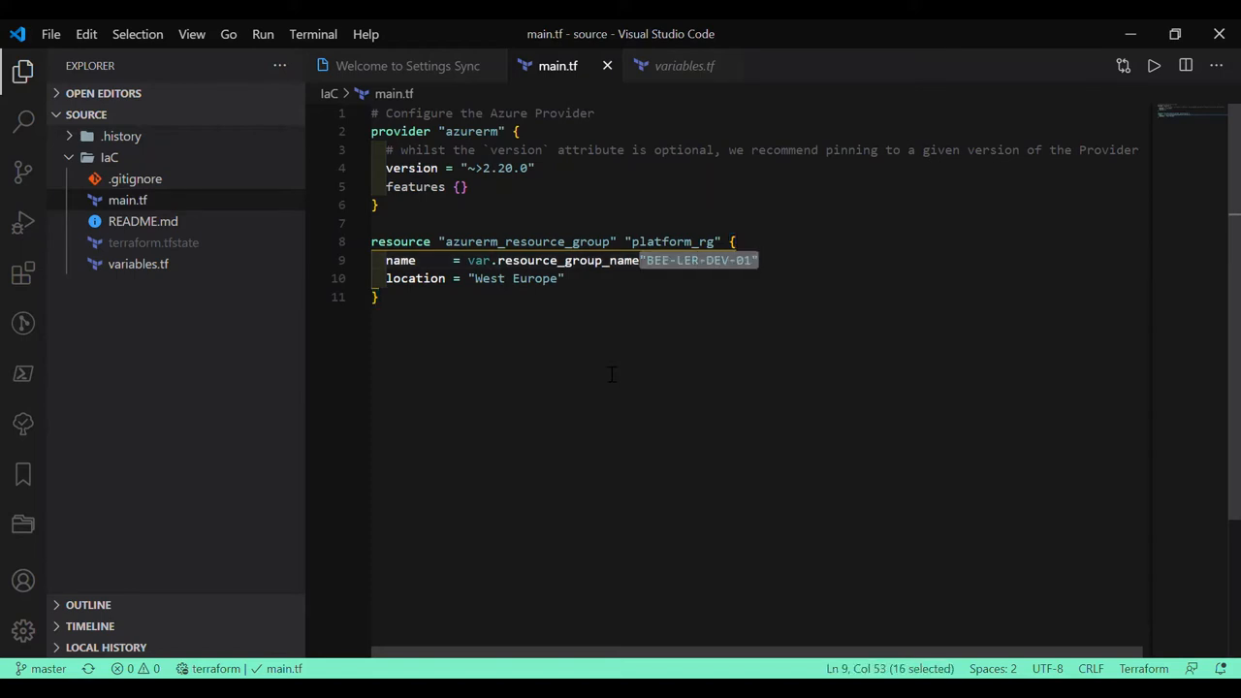
key("Delete")
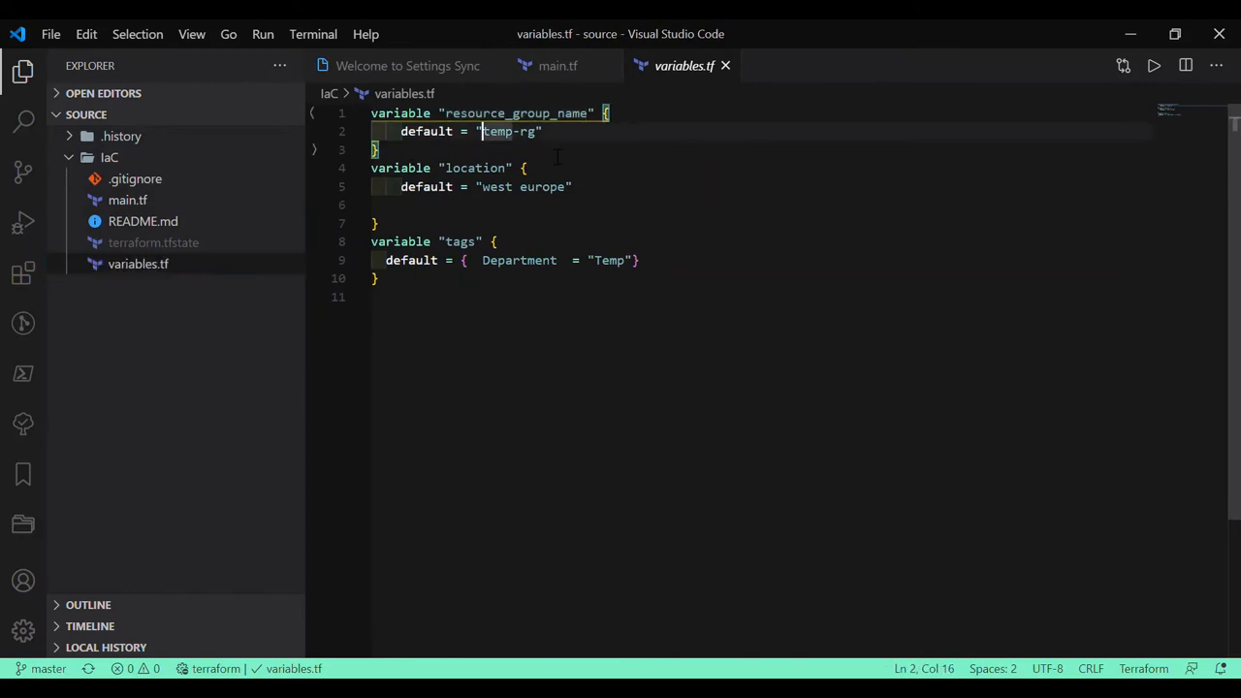
type("\"BEE-LER-DEV-01\"")
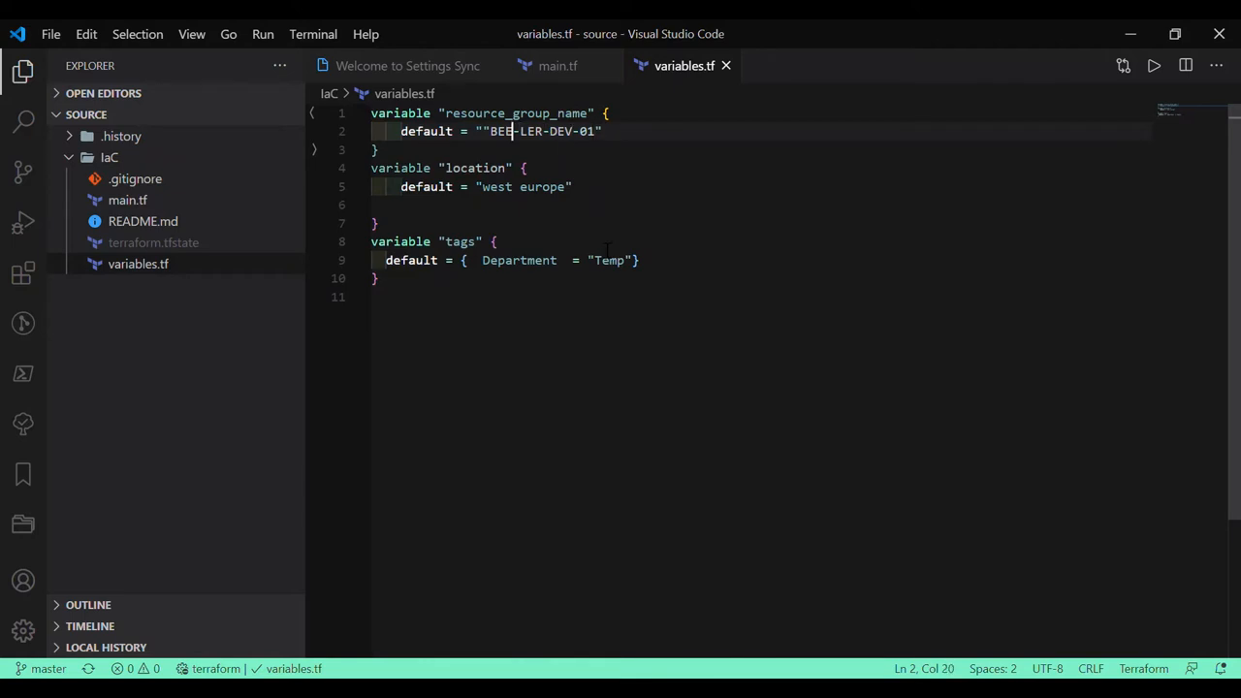
key("Backspace")
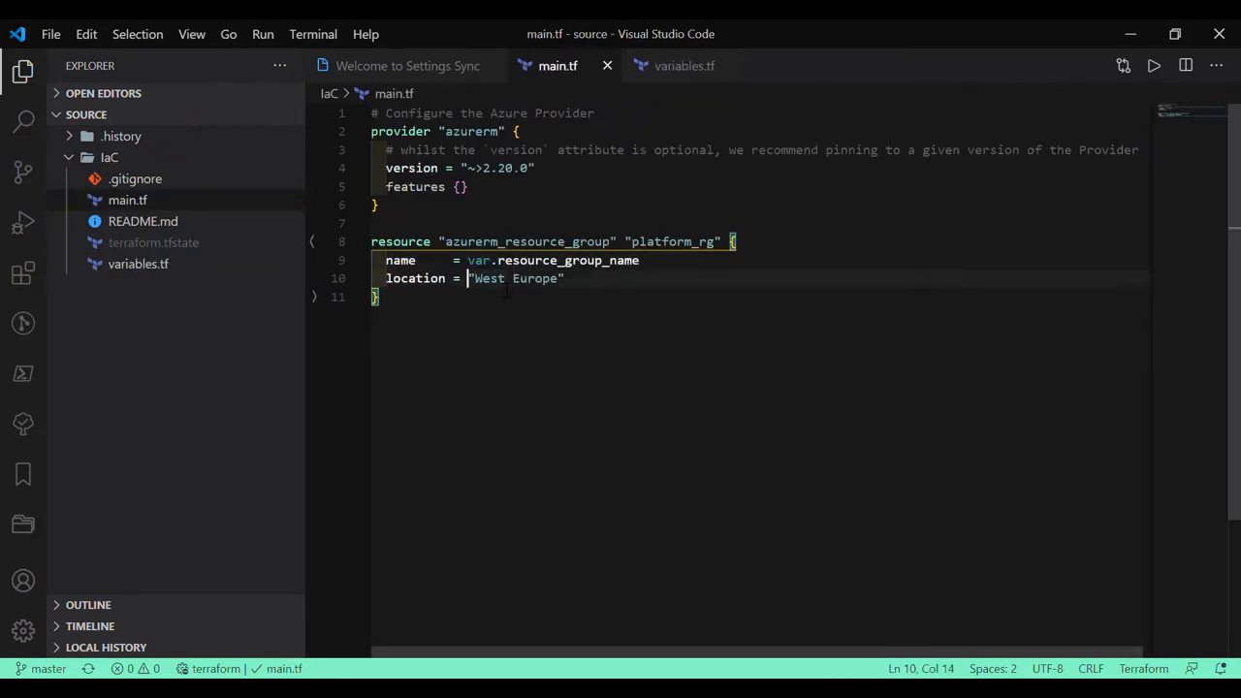
Step: Set location to var.location and change the Department tag default to Accounts
type("var.")
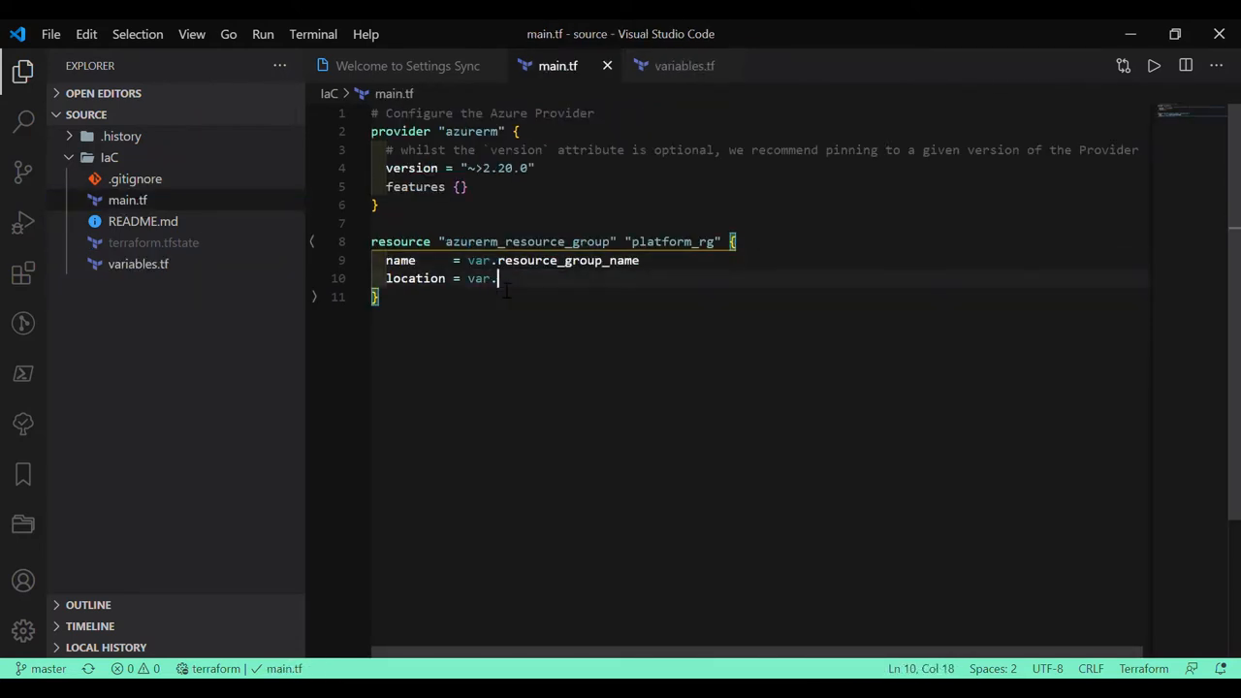
type("location")
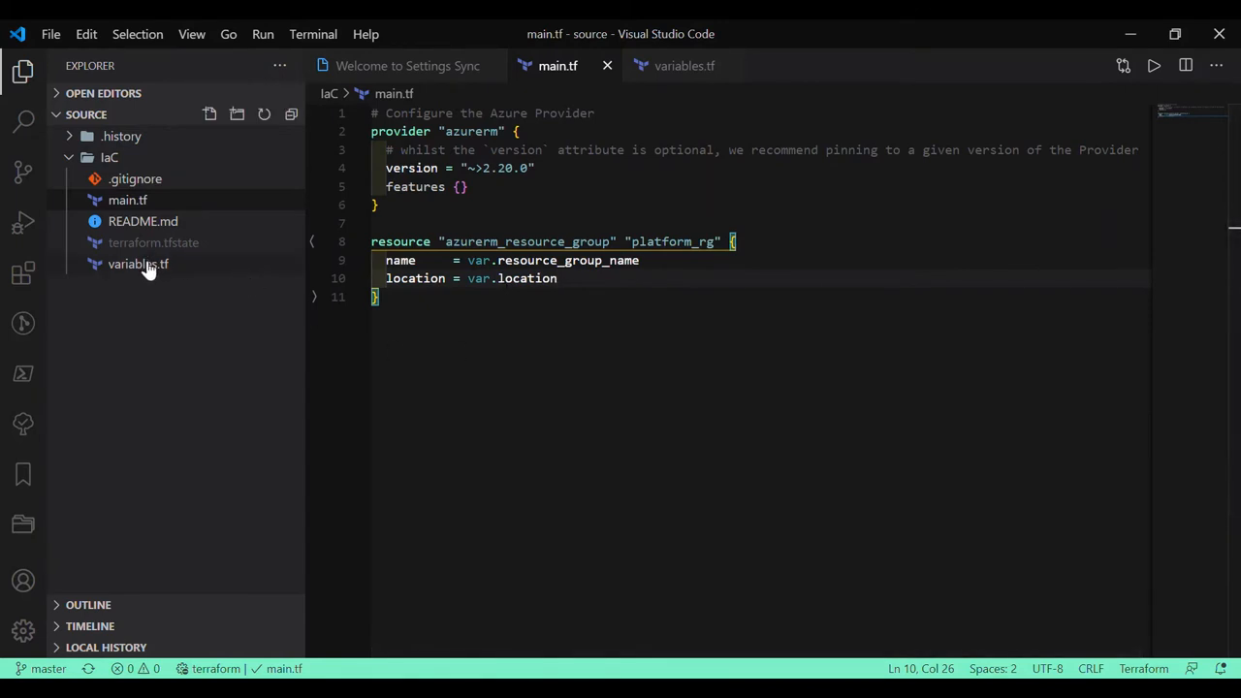
left_click(138, 264)
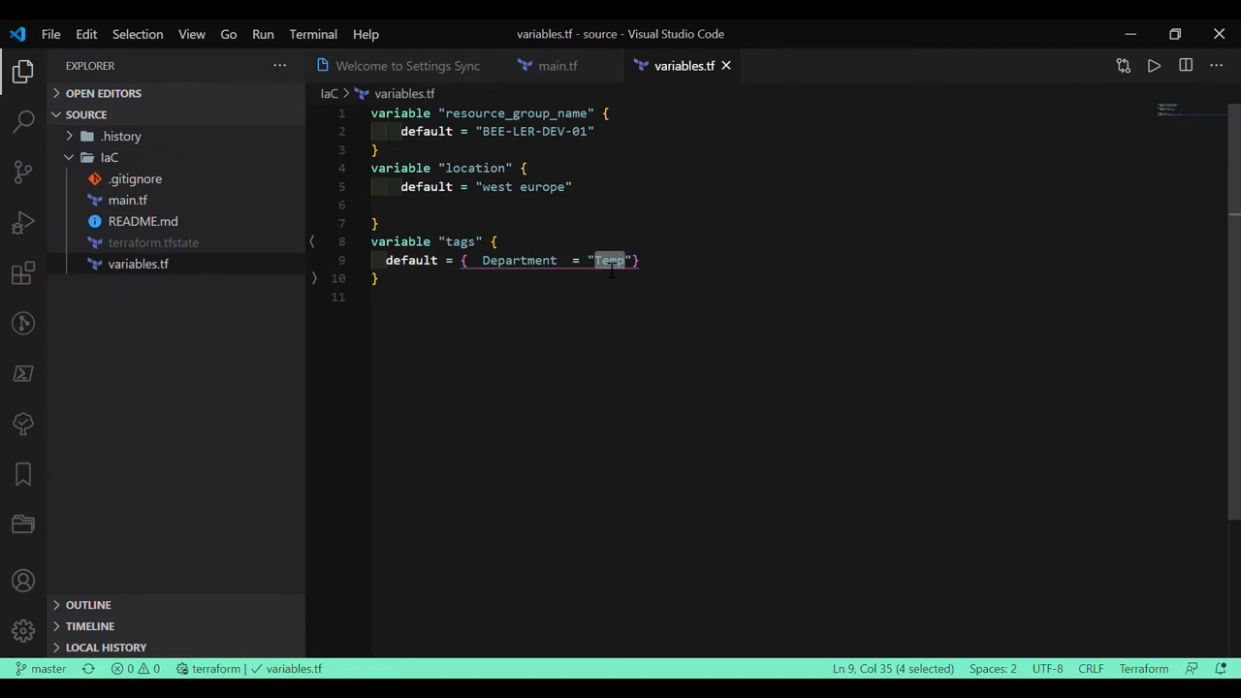
type("Accounts")
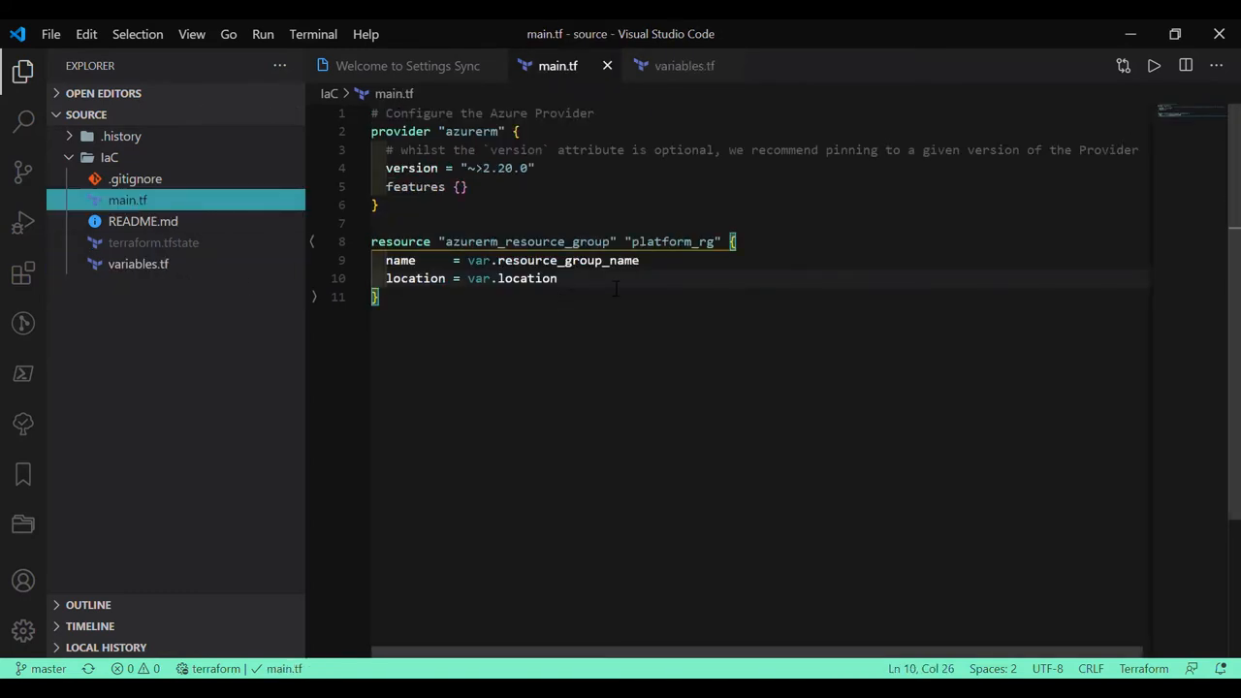
Step: Add tags = var.tags to the platform_rg resource block after checking the tags variable
type("tags")
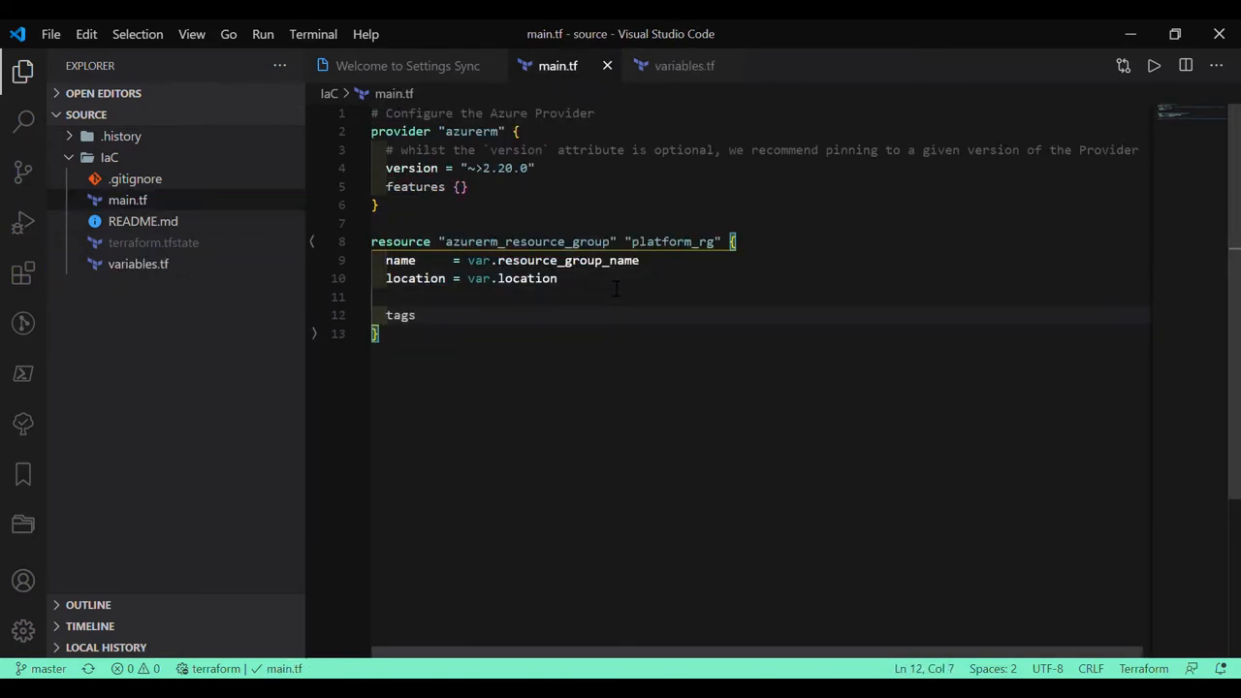
type("= var")
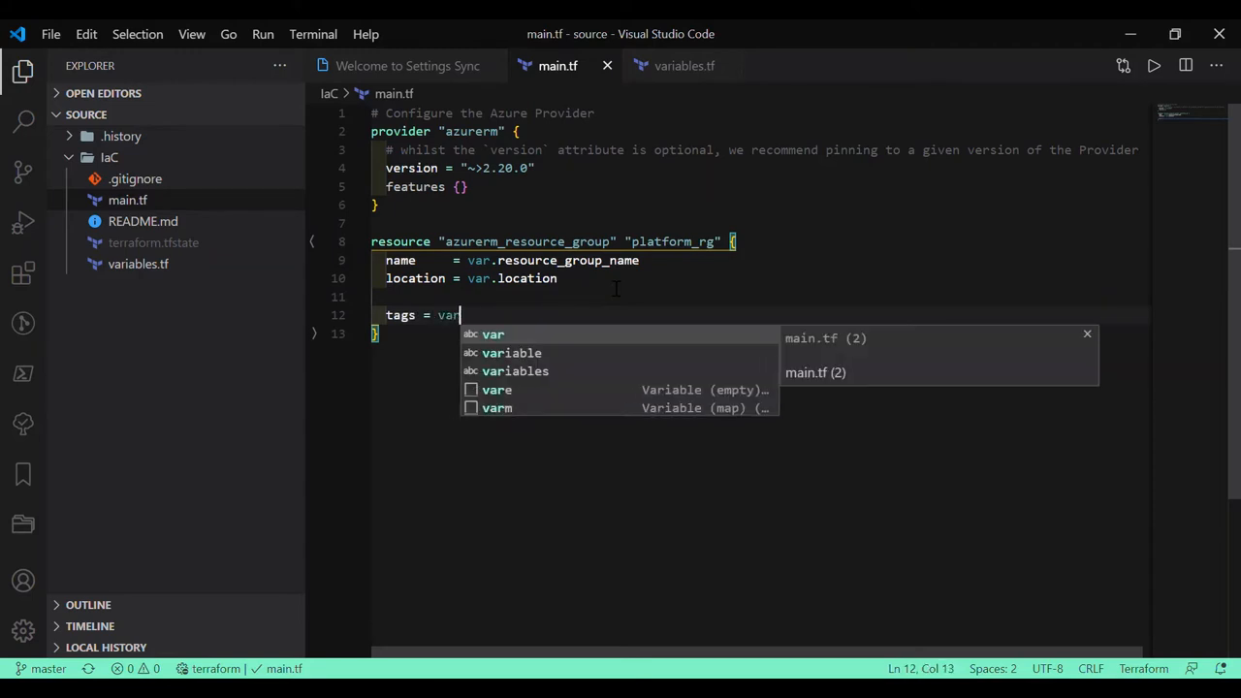
type(".tags")
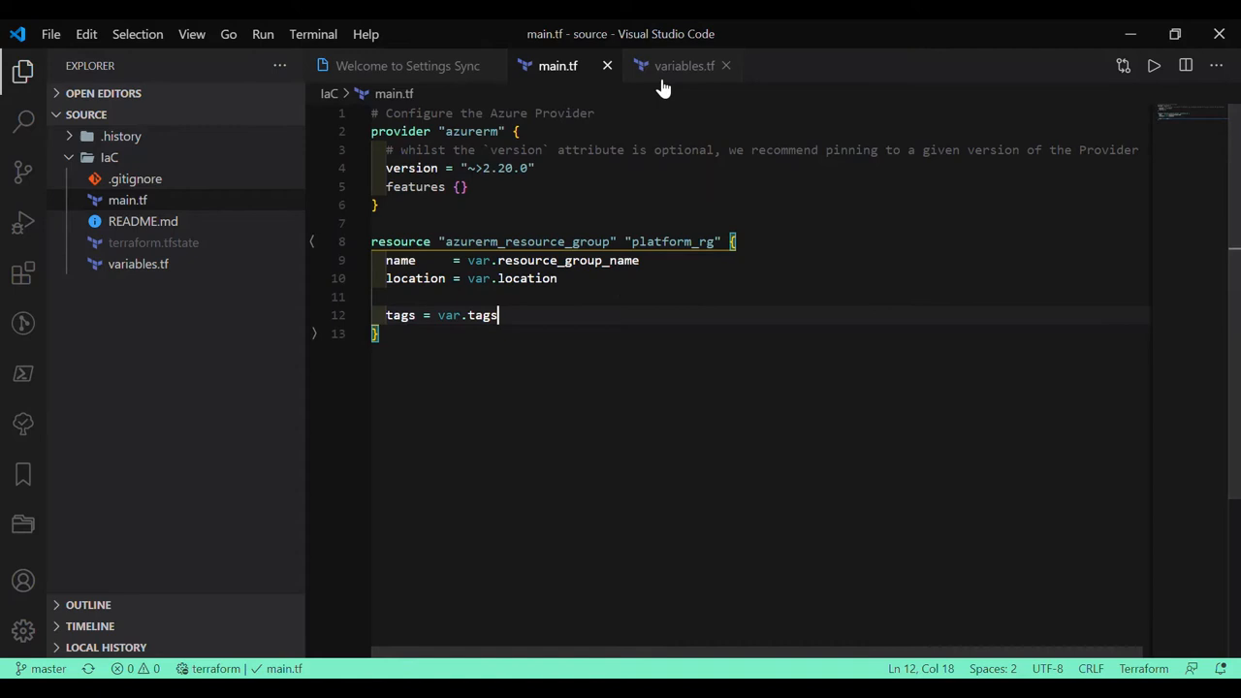
left_click(685, 65)
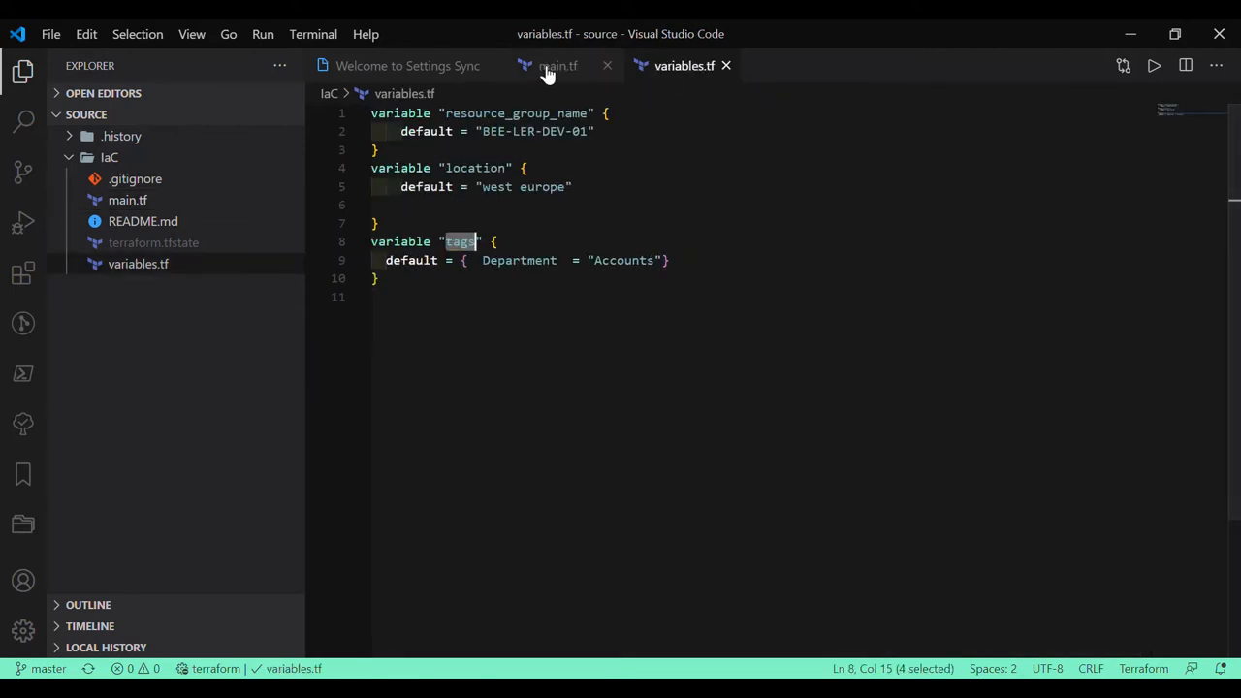
left_click(557, 65)
type("cls")
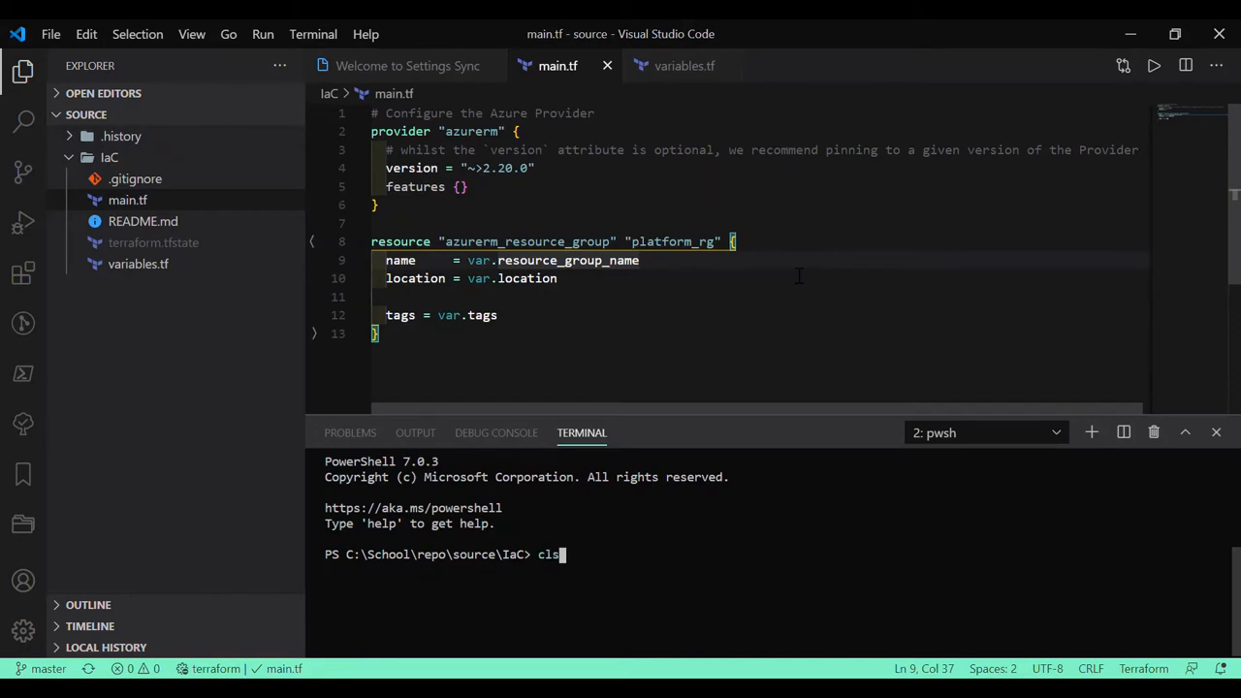
Step: Run terraform plan, terraform init, then terraform apply --auto-approve in the terminal
type("terraform plan")
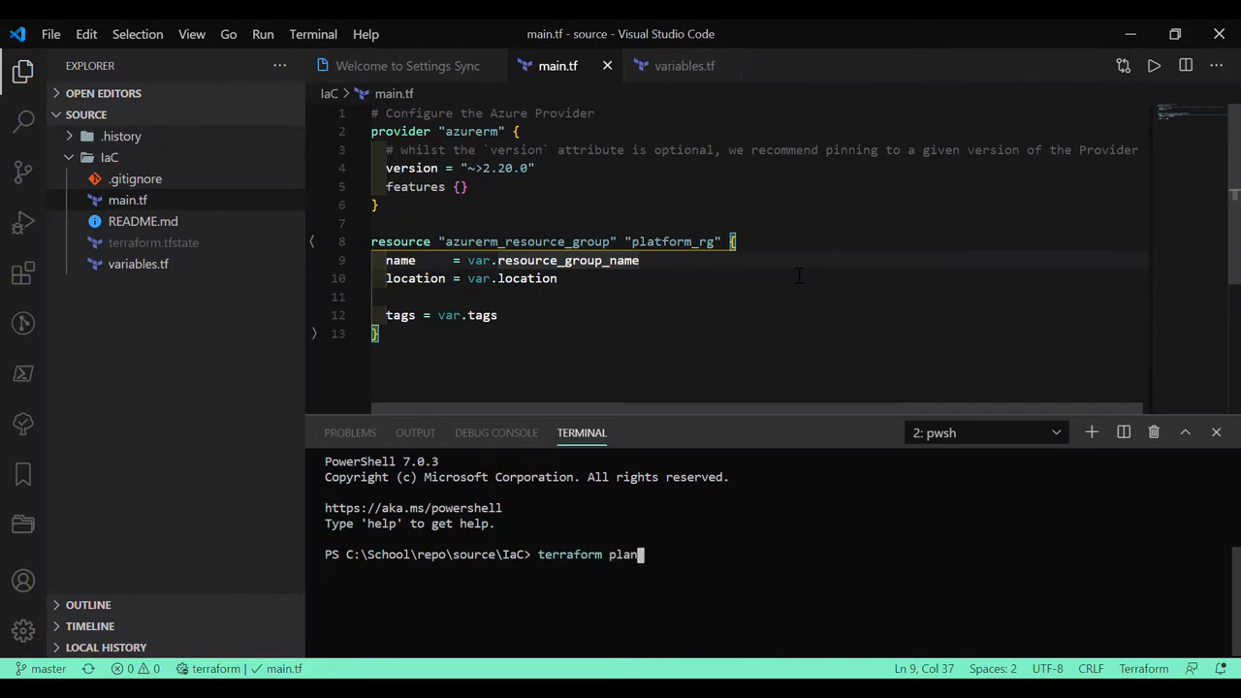
type("terraform init")
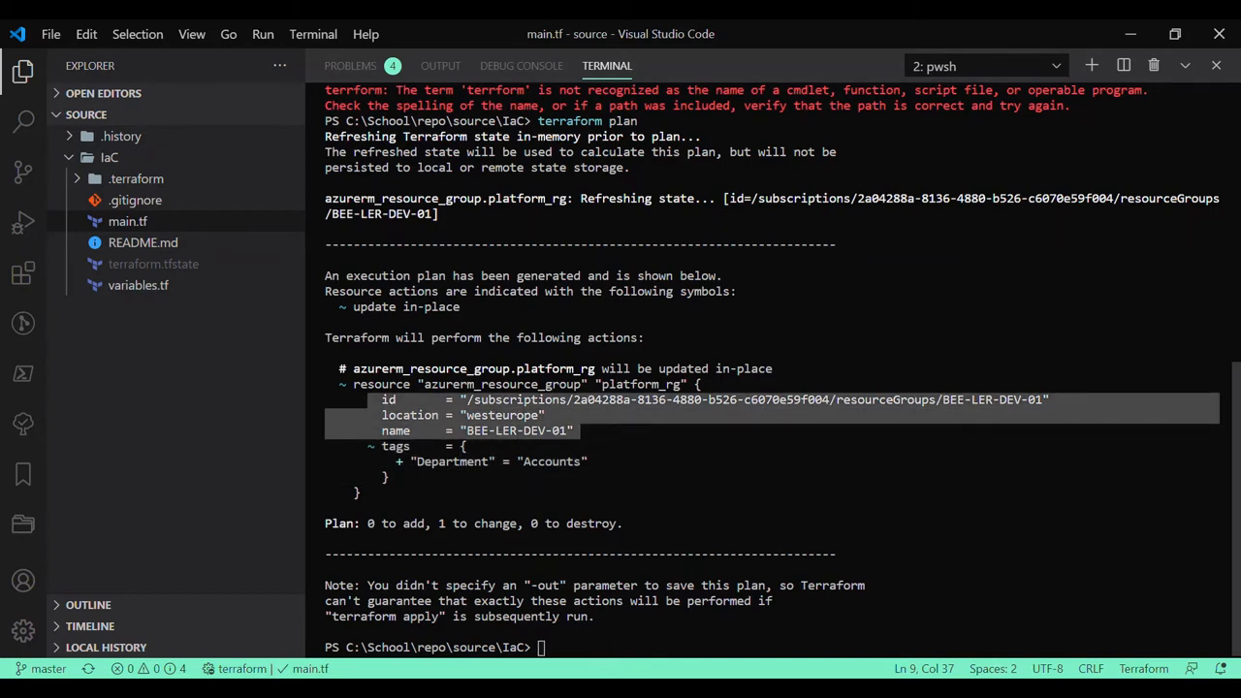
type("terraform init")
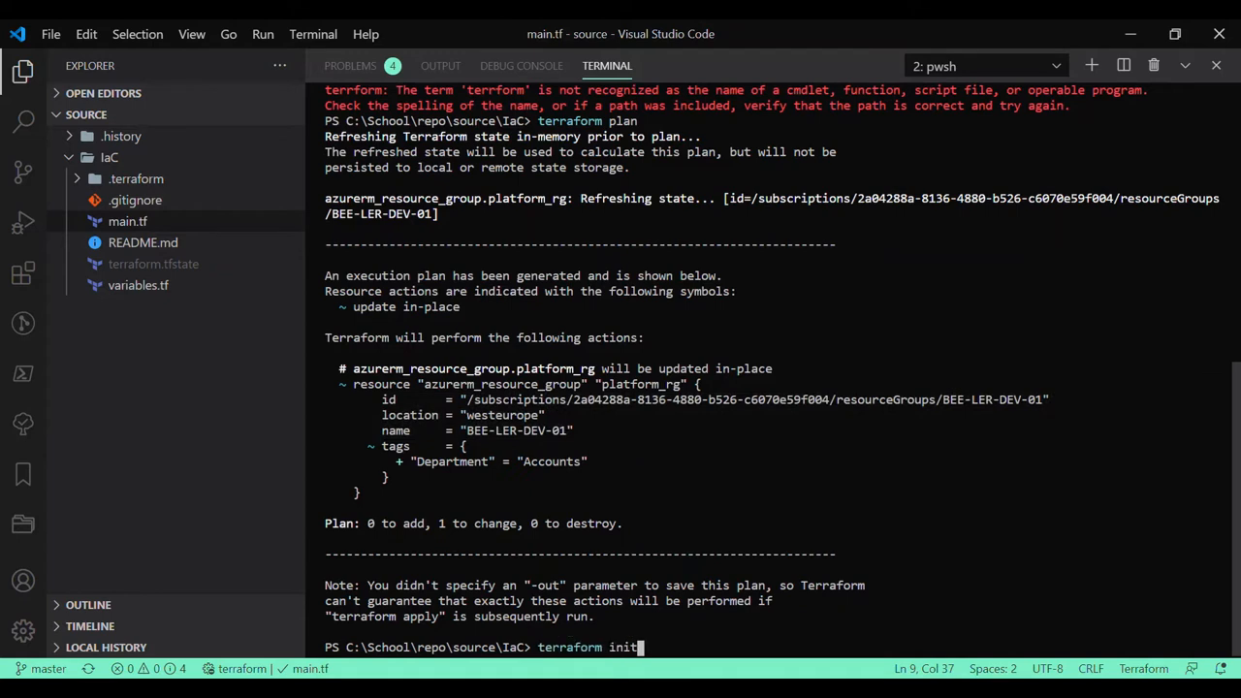
type("terraform apply --auto-approve")
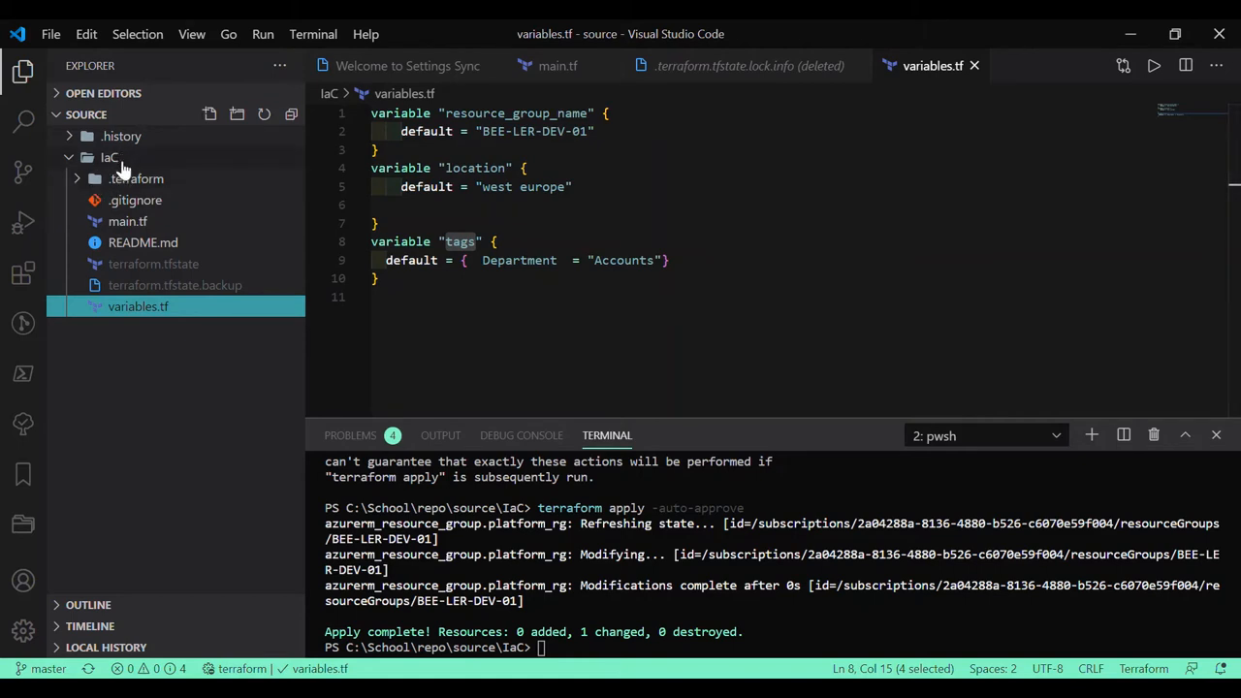
Step: Duplicate the variable into org_name, project_name, environment_name, environment_instance with defaults BEE, LER, DEV, 01
left_click(110, 157)
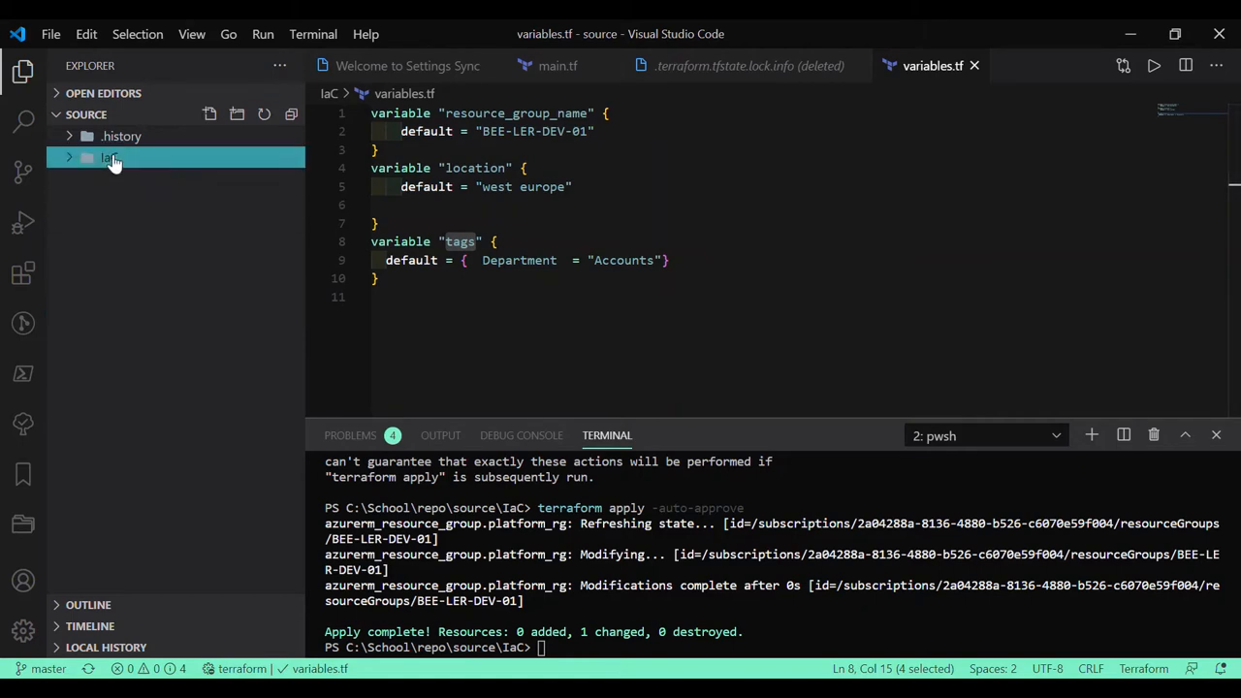
left_click(109, 157)
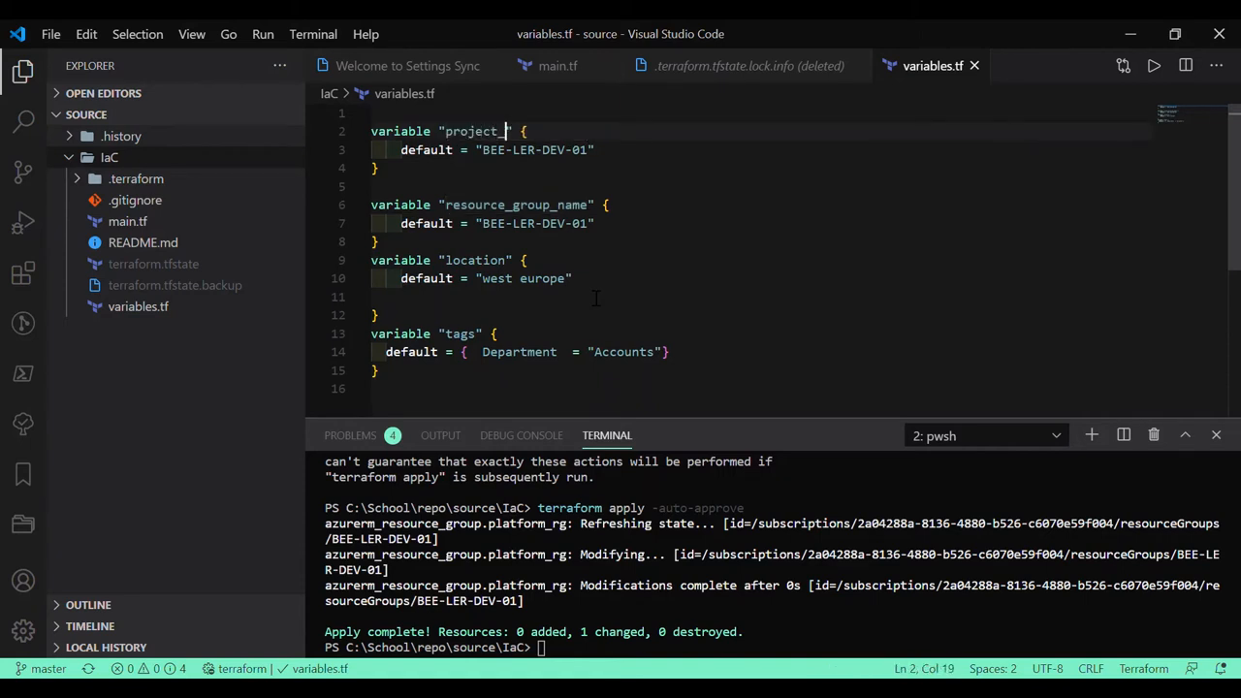
type("name")
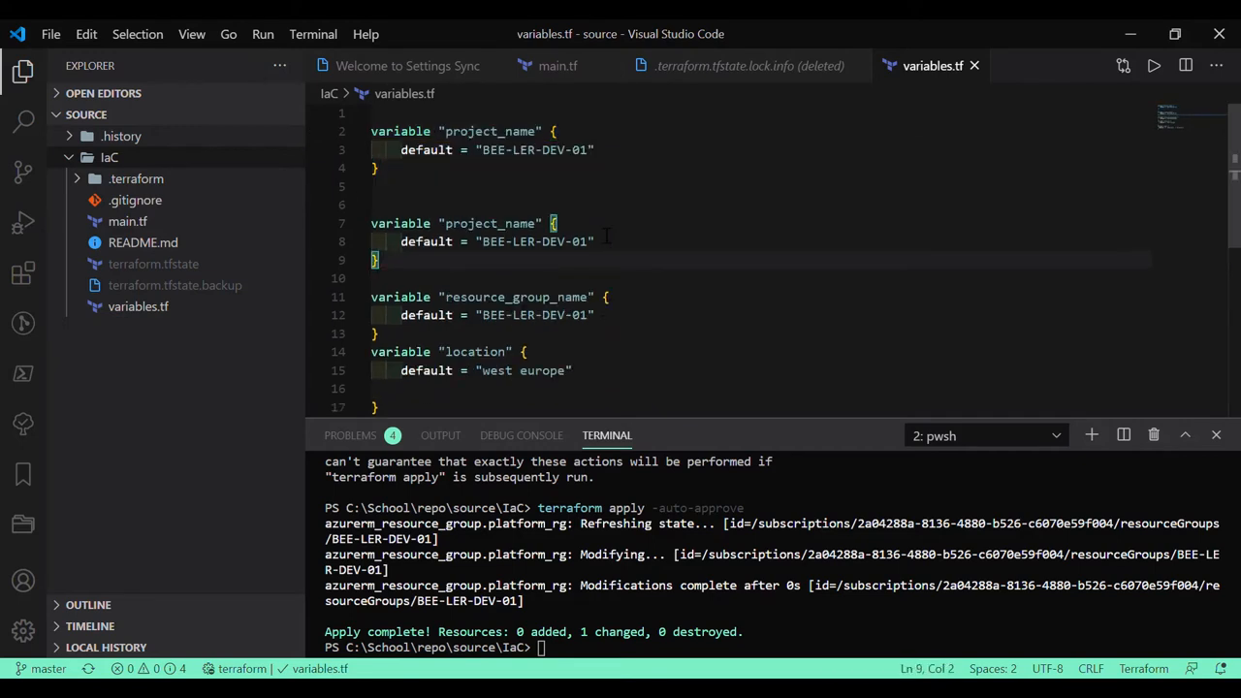
left_click(482, 241)
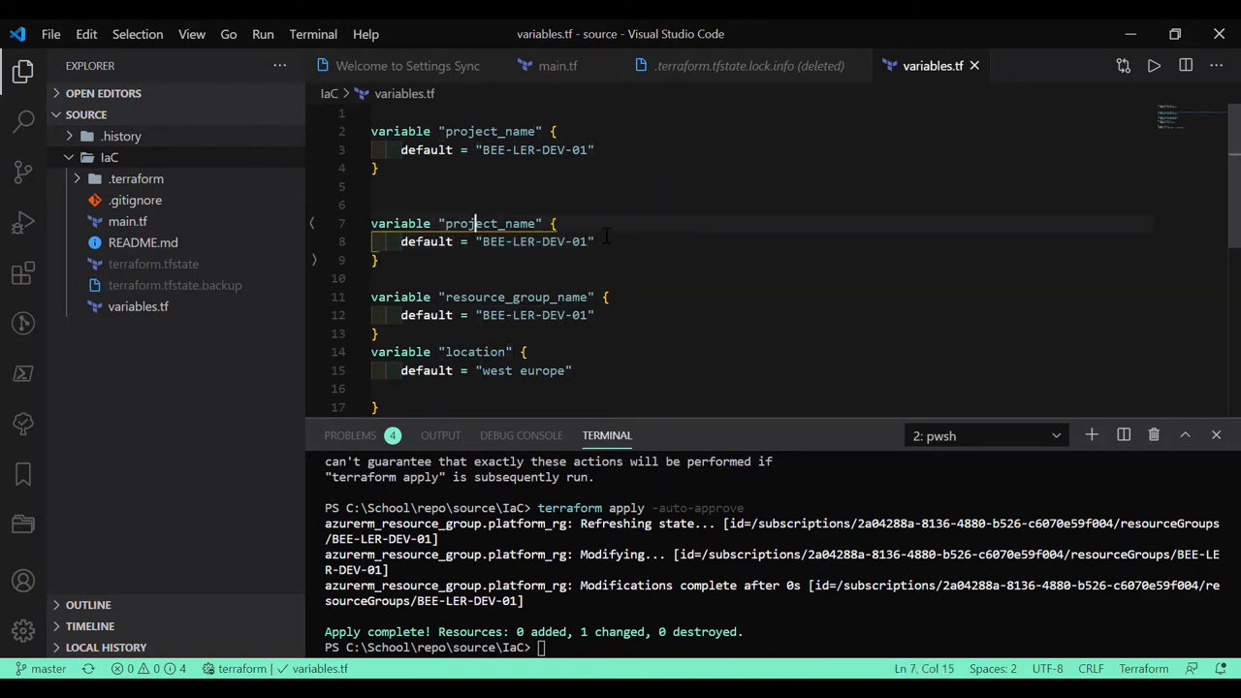
double_click(490, 223)
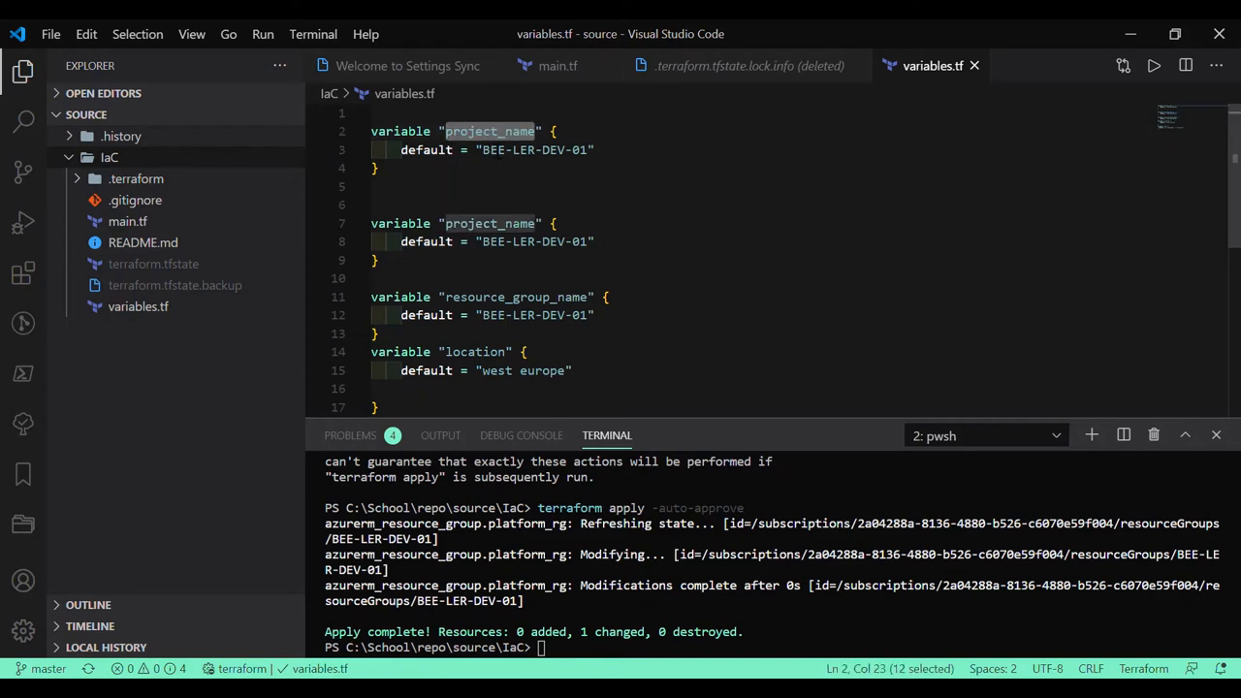
left_click(500, 131)
type("company")
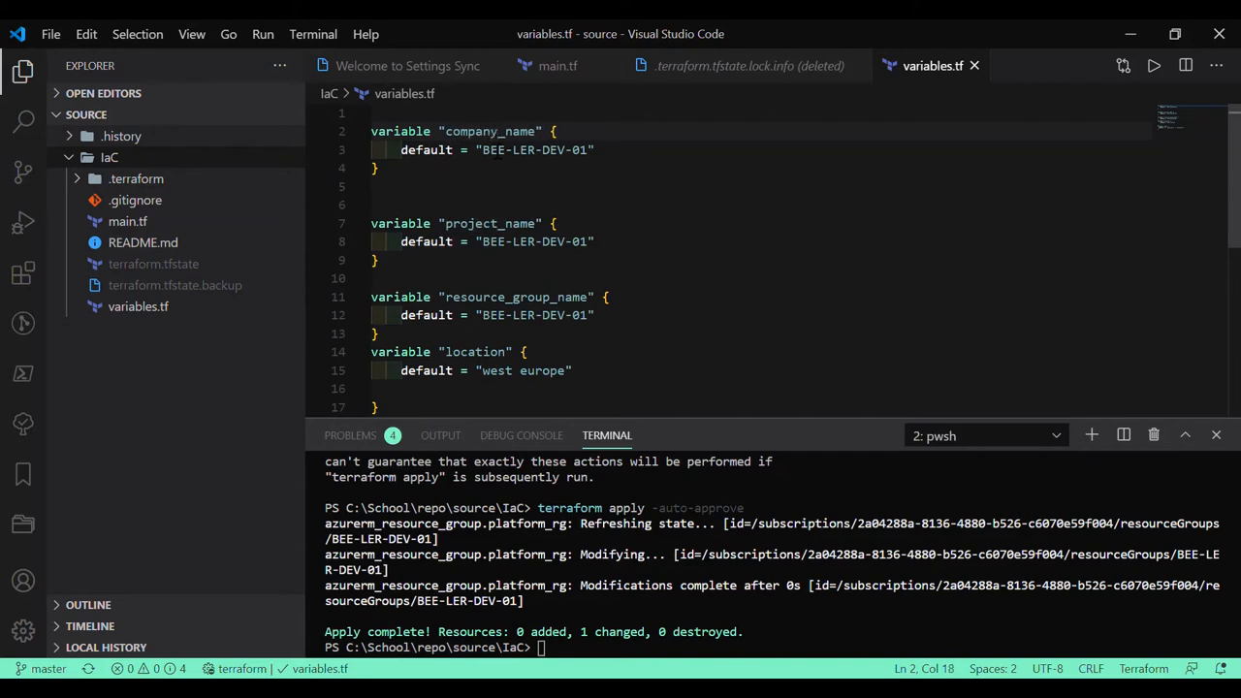
type("org_name")
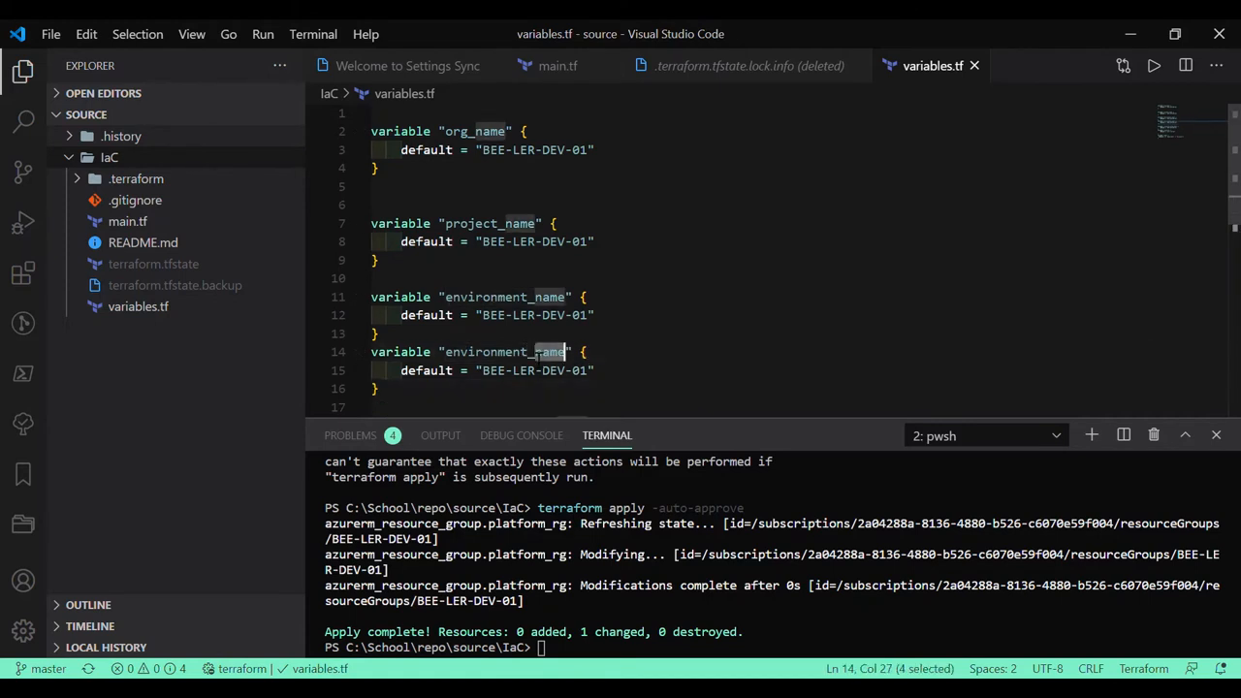
type("instance")
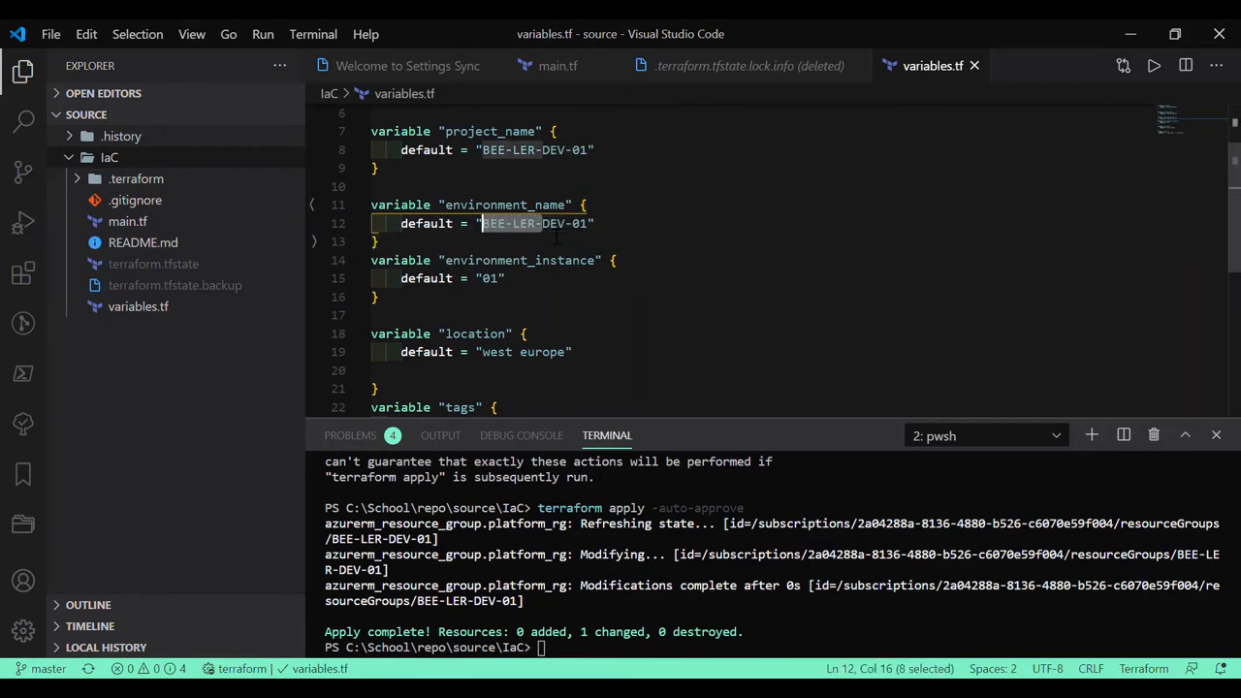
type("DEV")
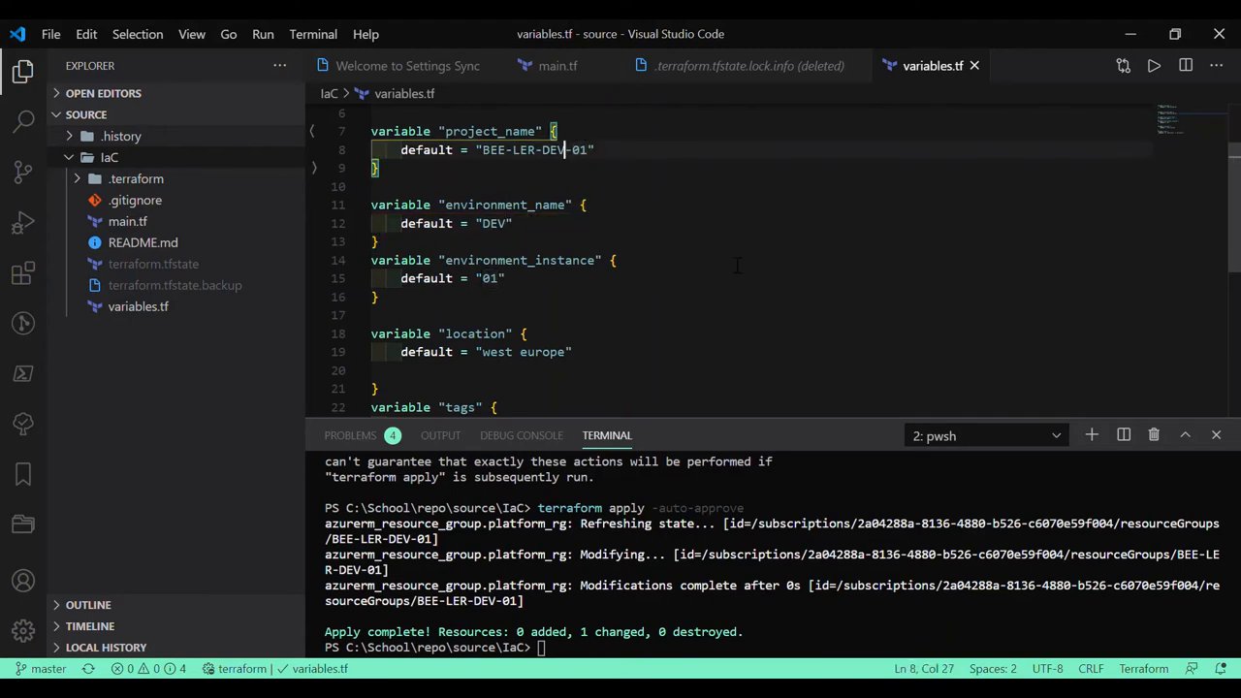
key("BackSpace")
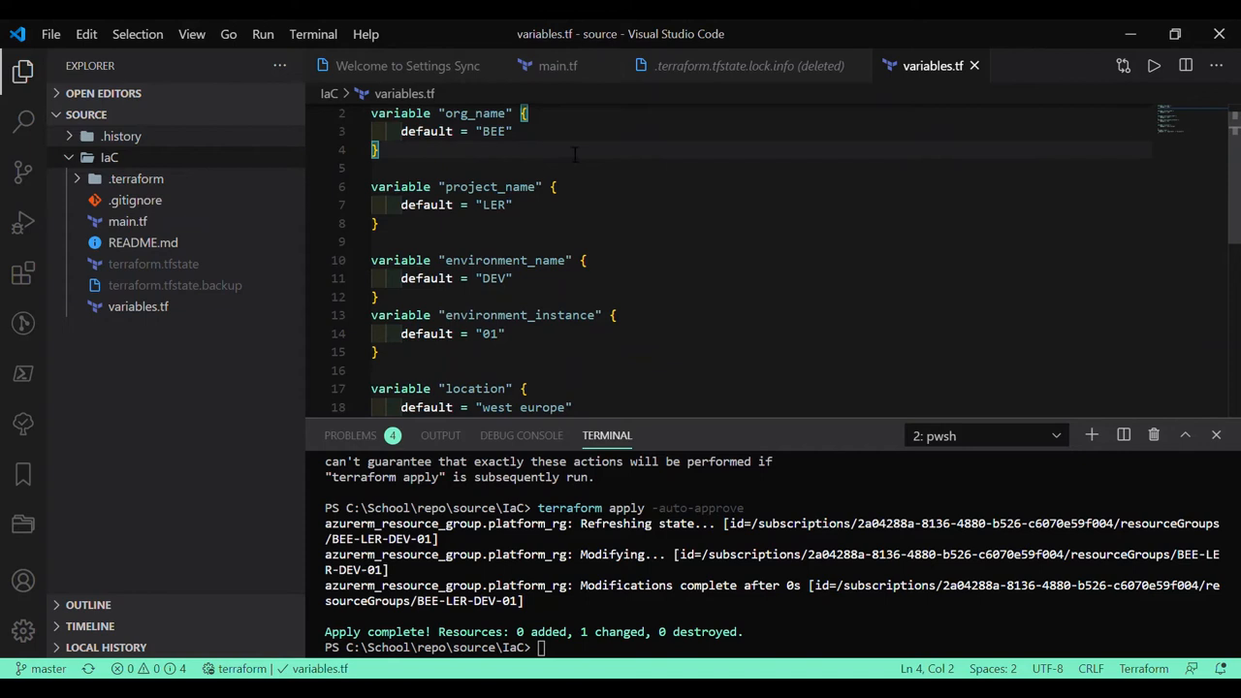
Step: Add description lines to the org_name and project_name variables
type("desc")
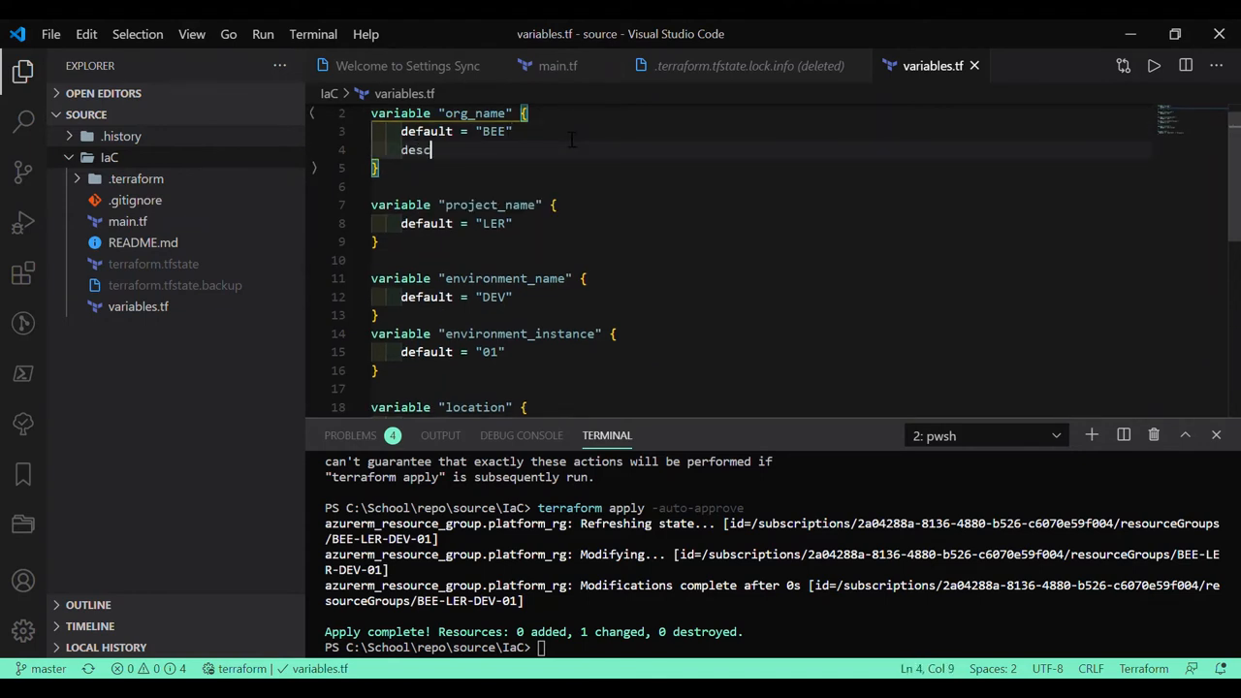
type("rip")
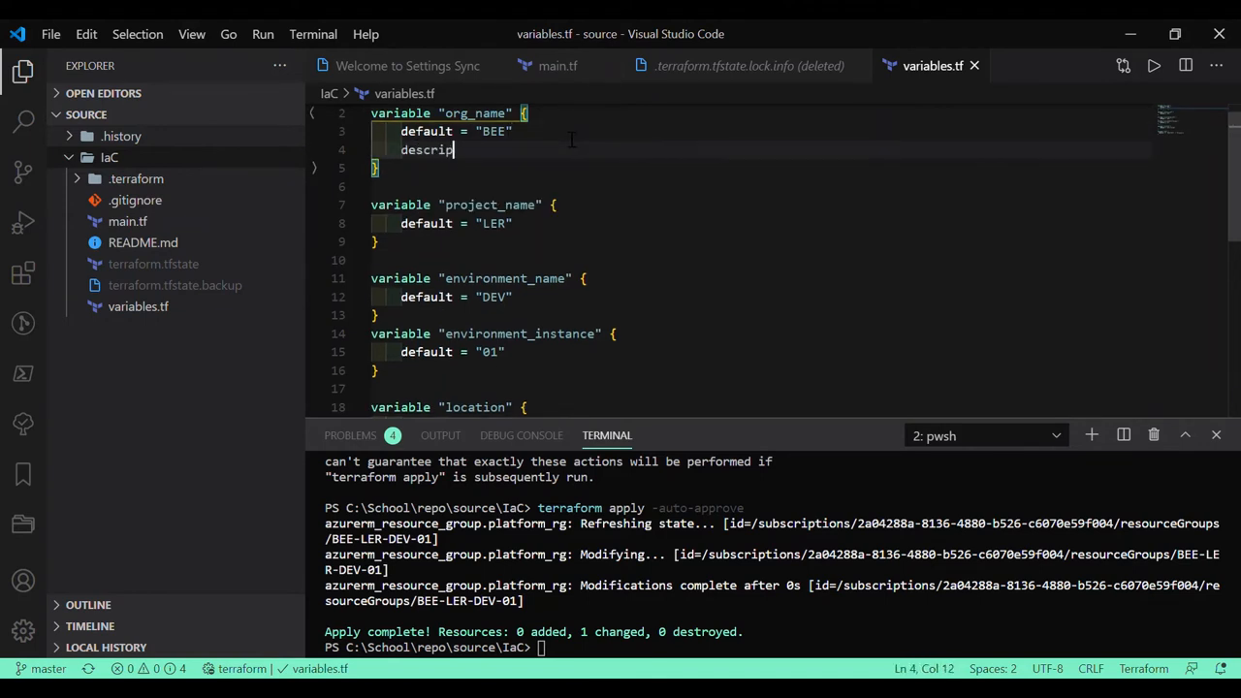
type("tion =")
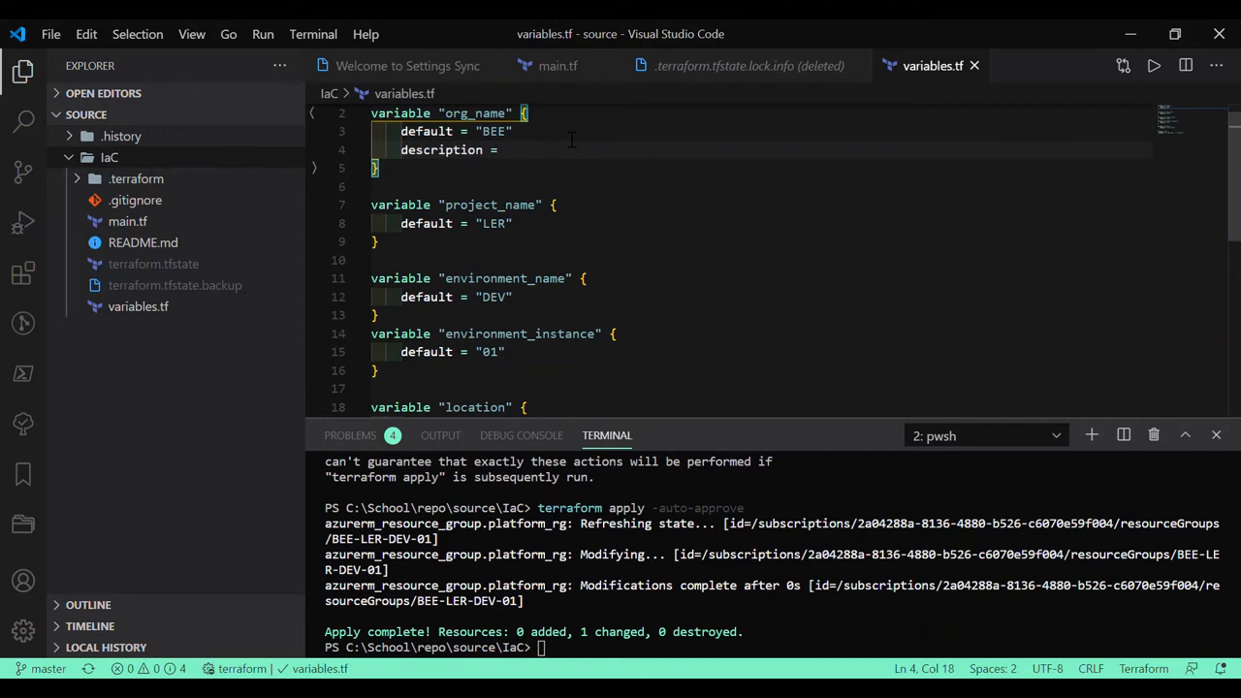
type("\"\"")
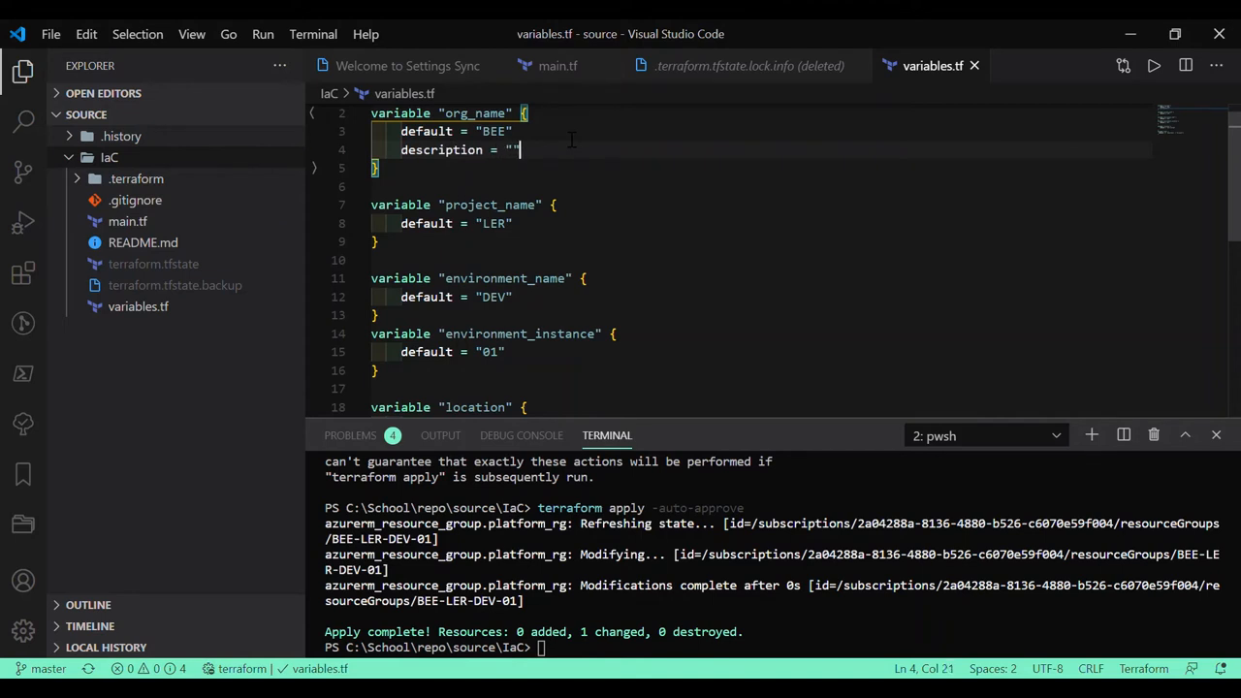
type("name of you o")
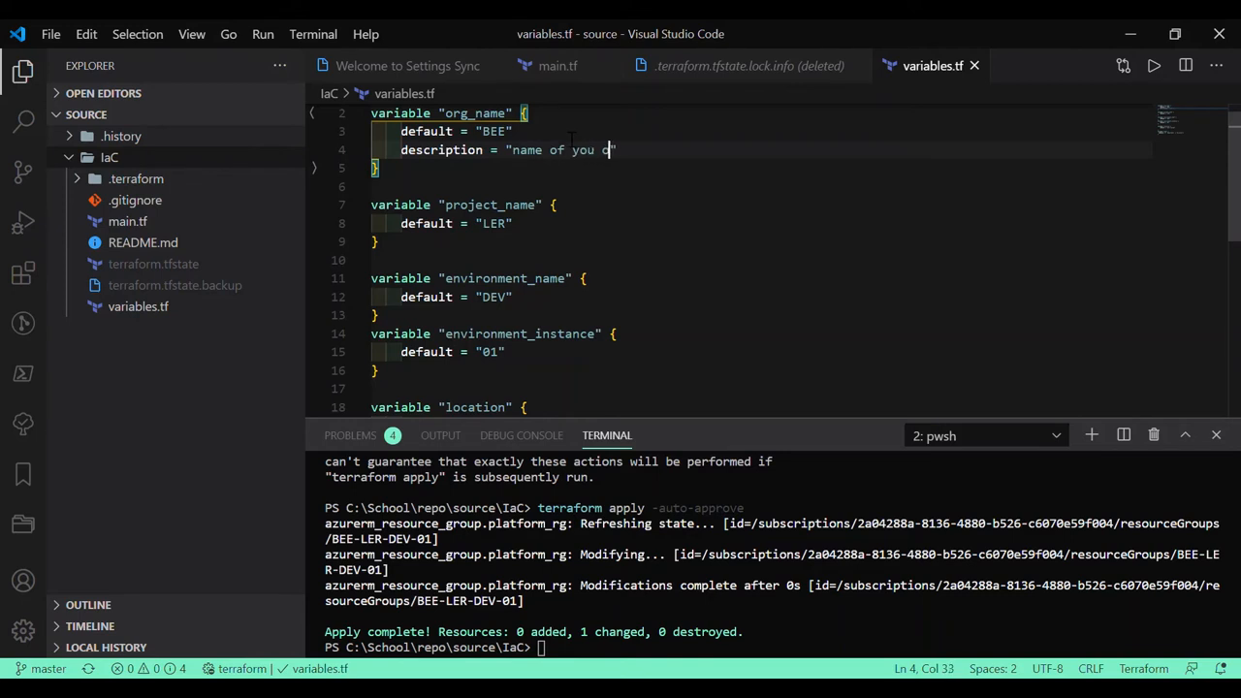
type("rgniz")
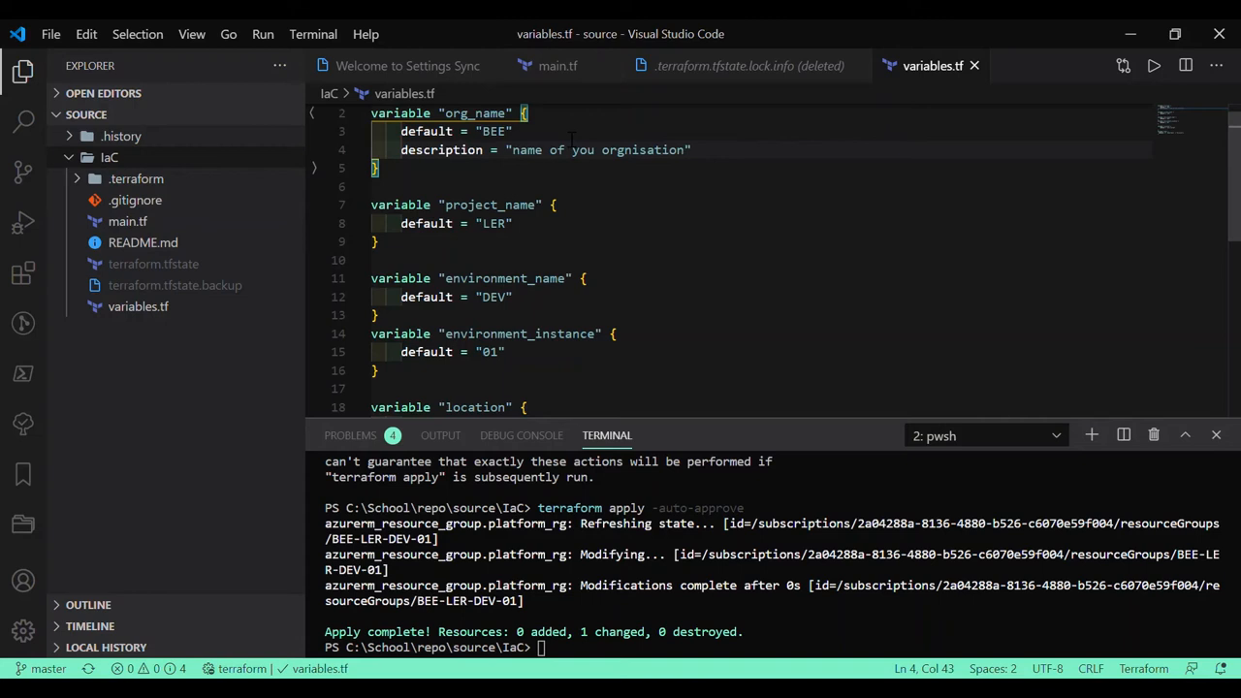
double_click(441, 149)
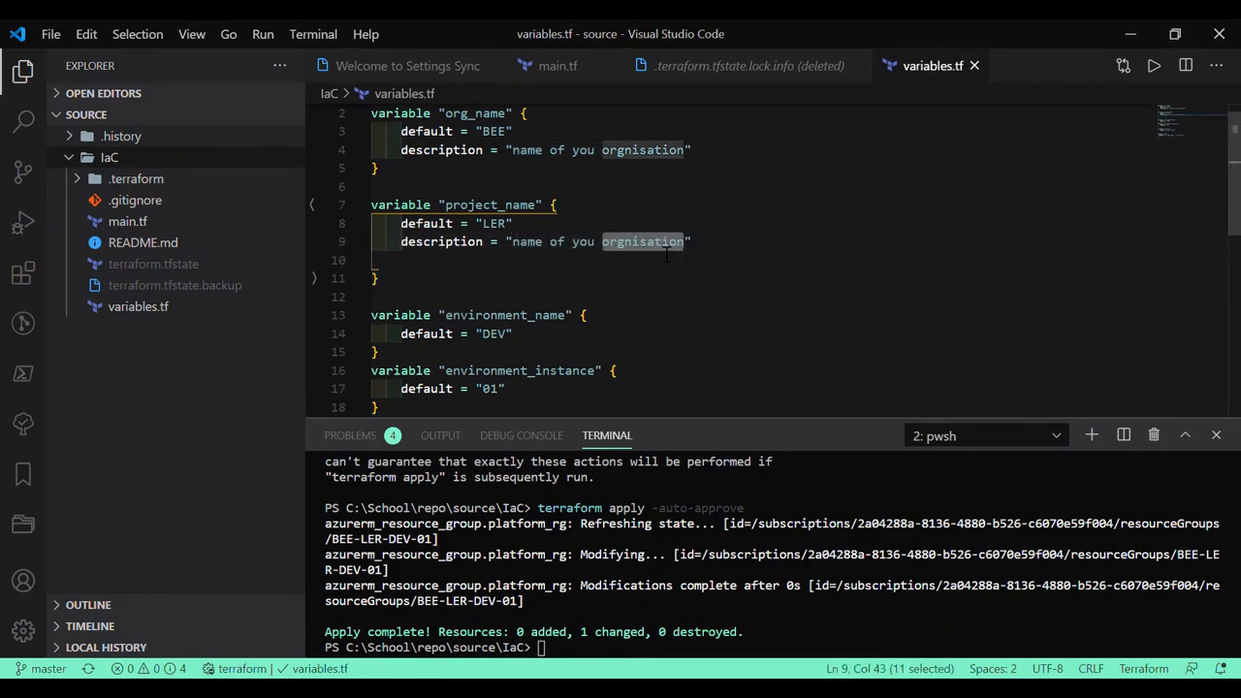
type("project")
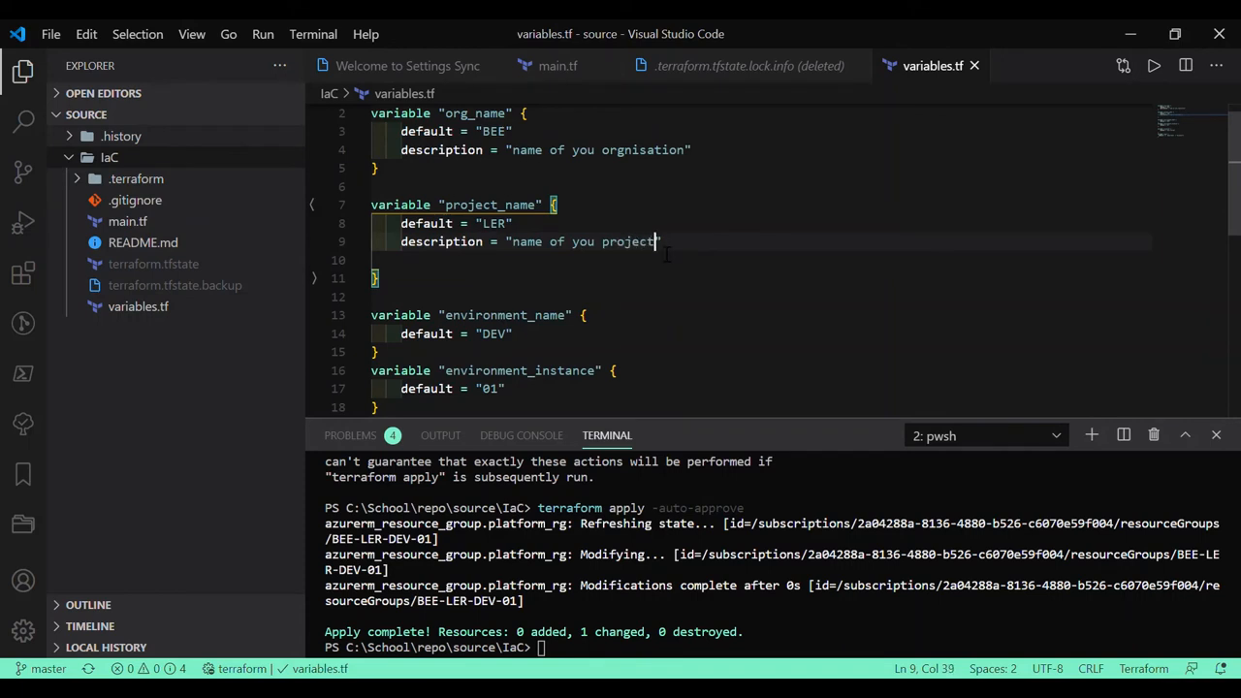
Step: Declare project_name with type = string
key("Enter")
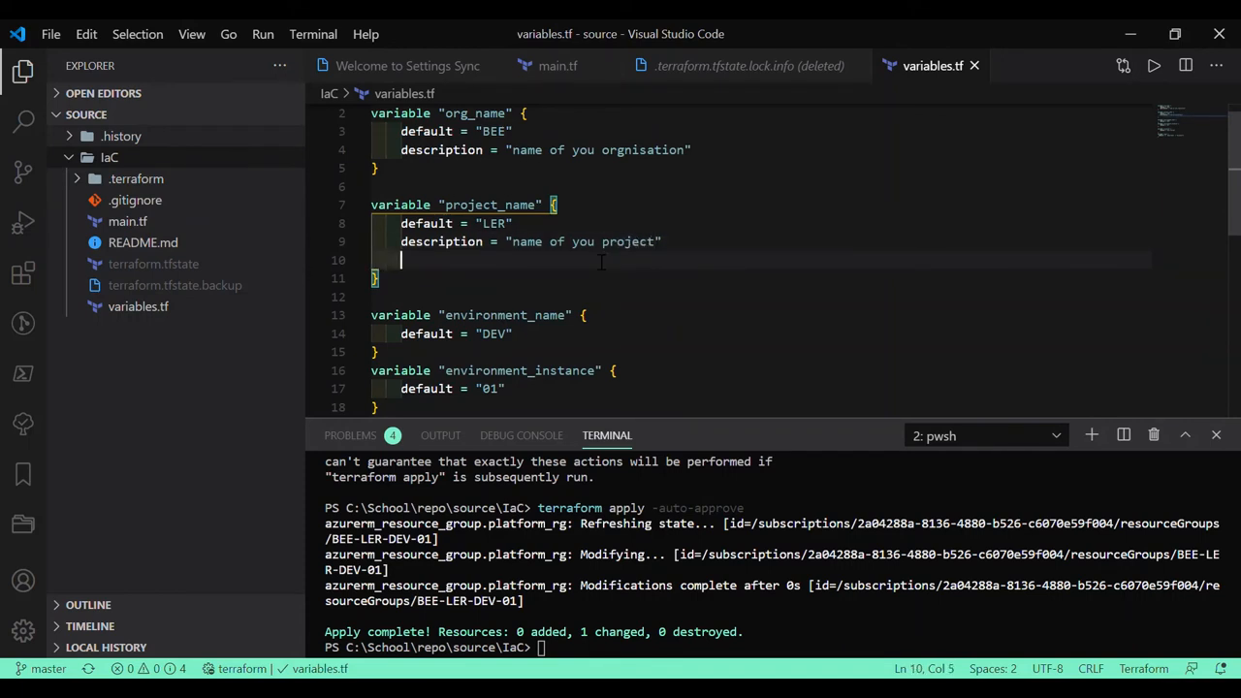
type("type = s")
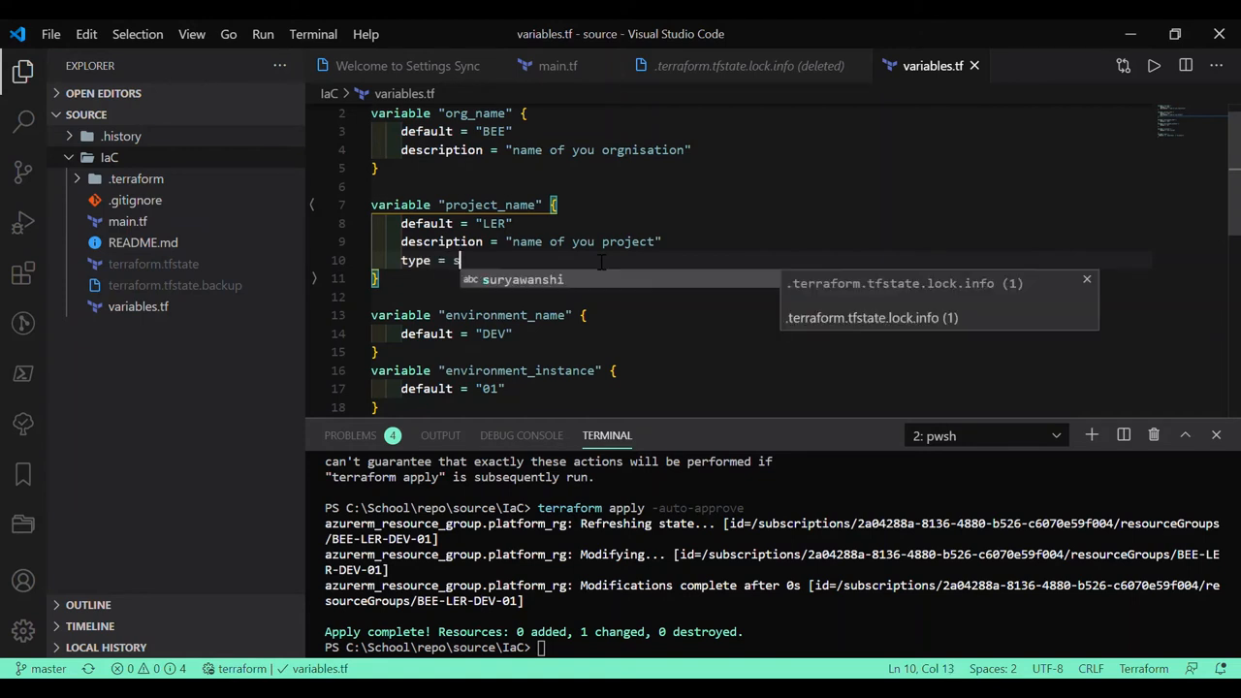
type("tring")
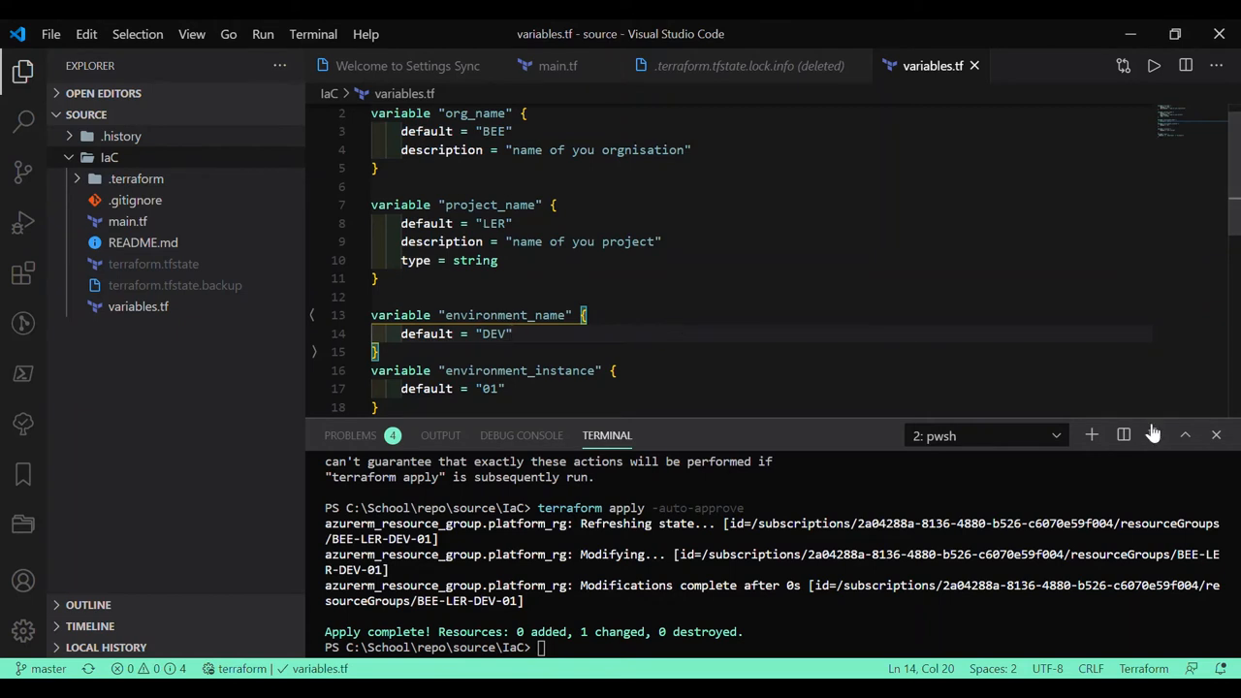
scroll("down", 3)
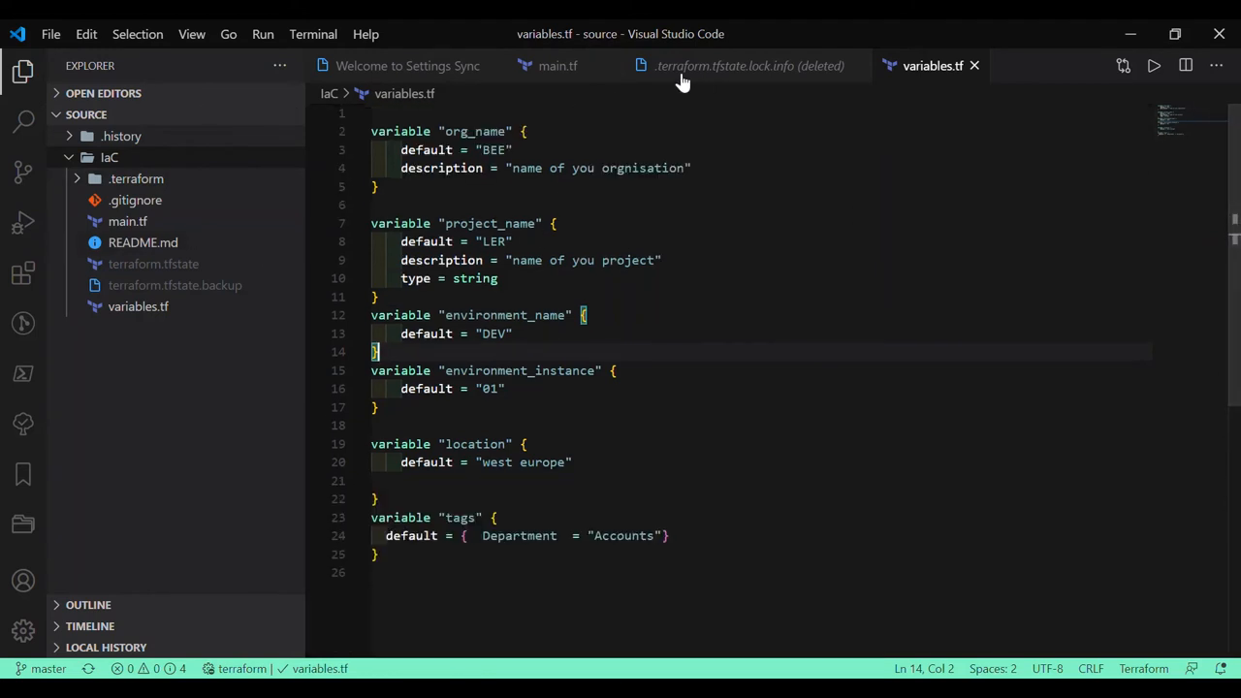
mouse_move(558, 65)
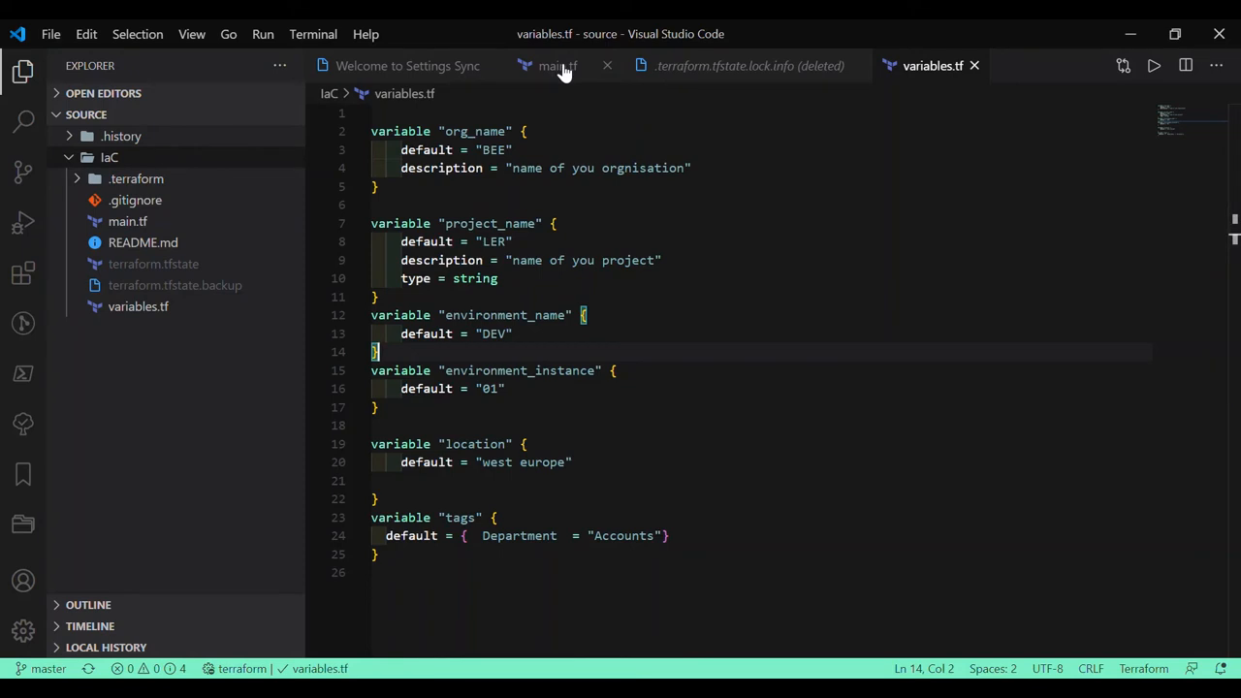
left_click(557, 65)
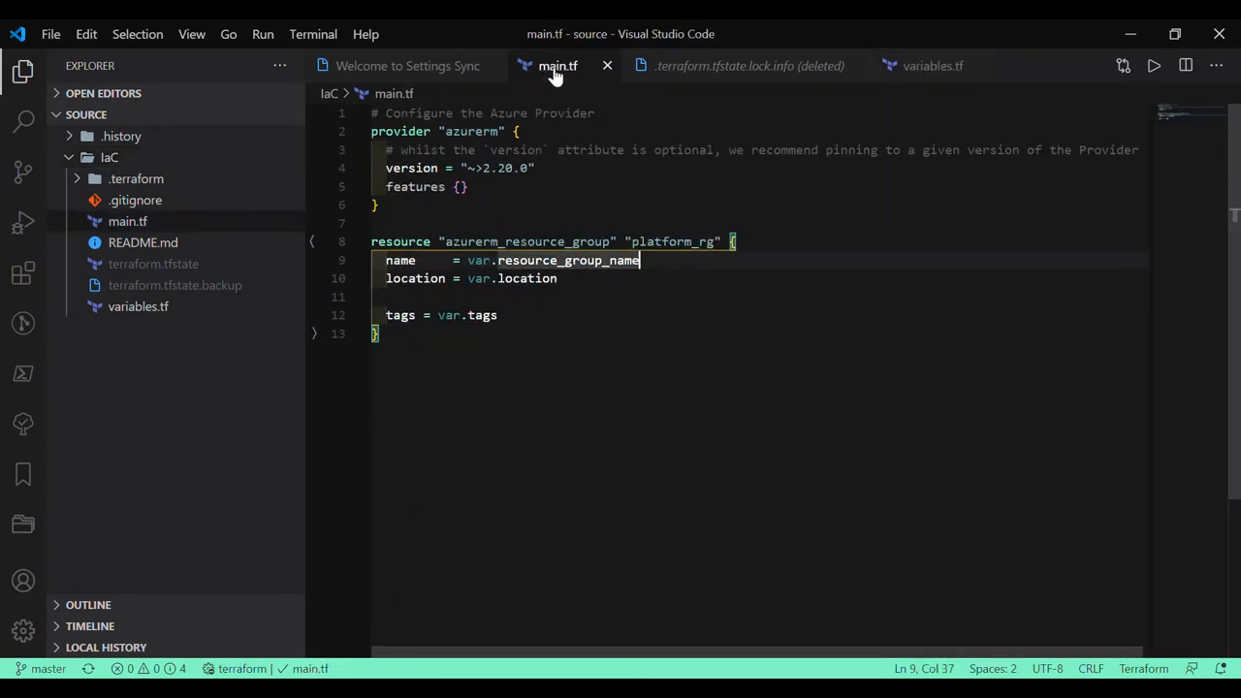
left_click(932, 65)
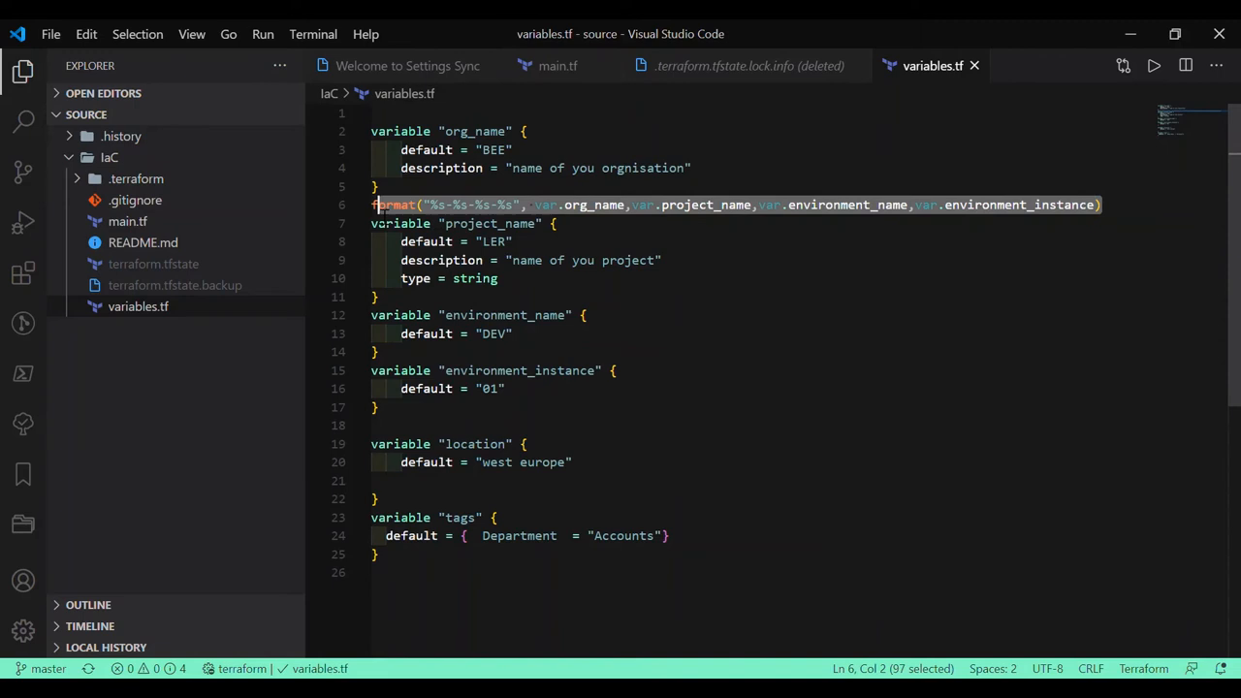
key("Delete")
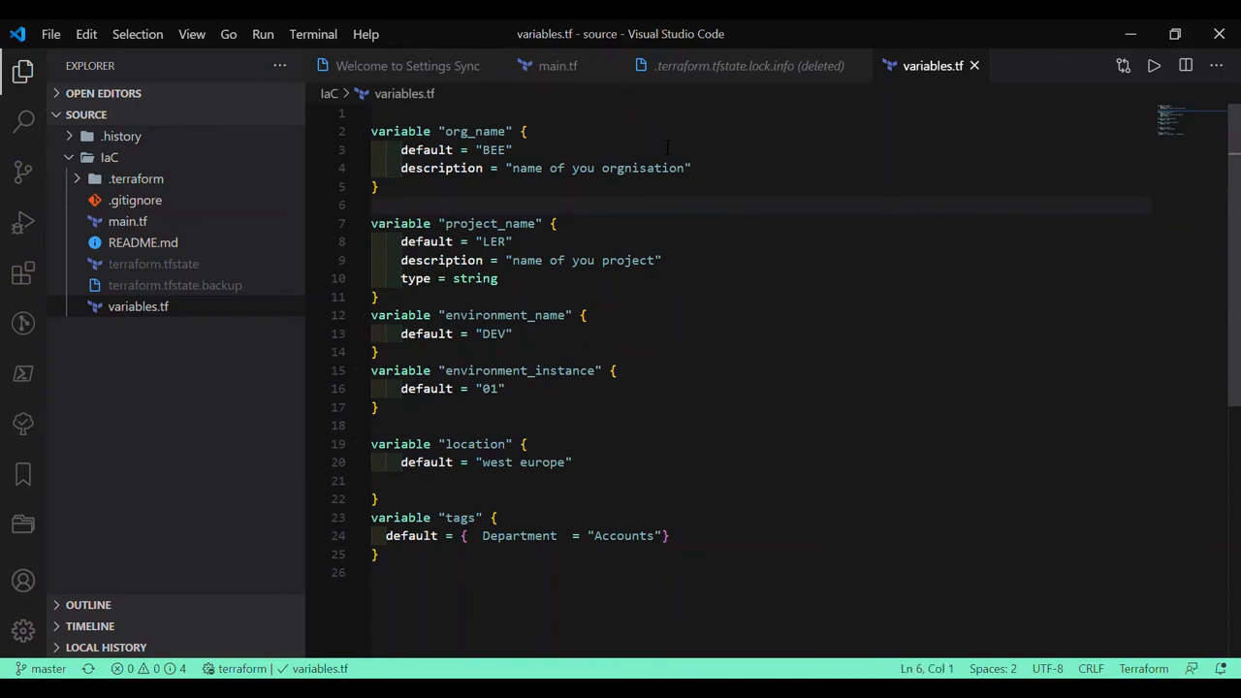
left_click(558, 65)
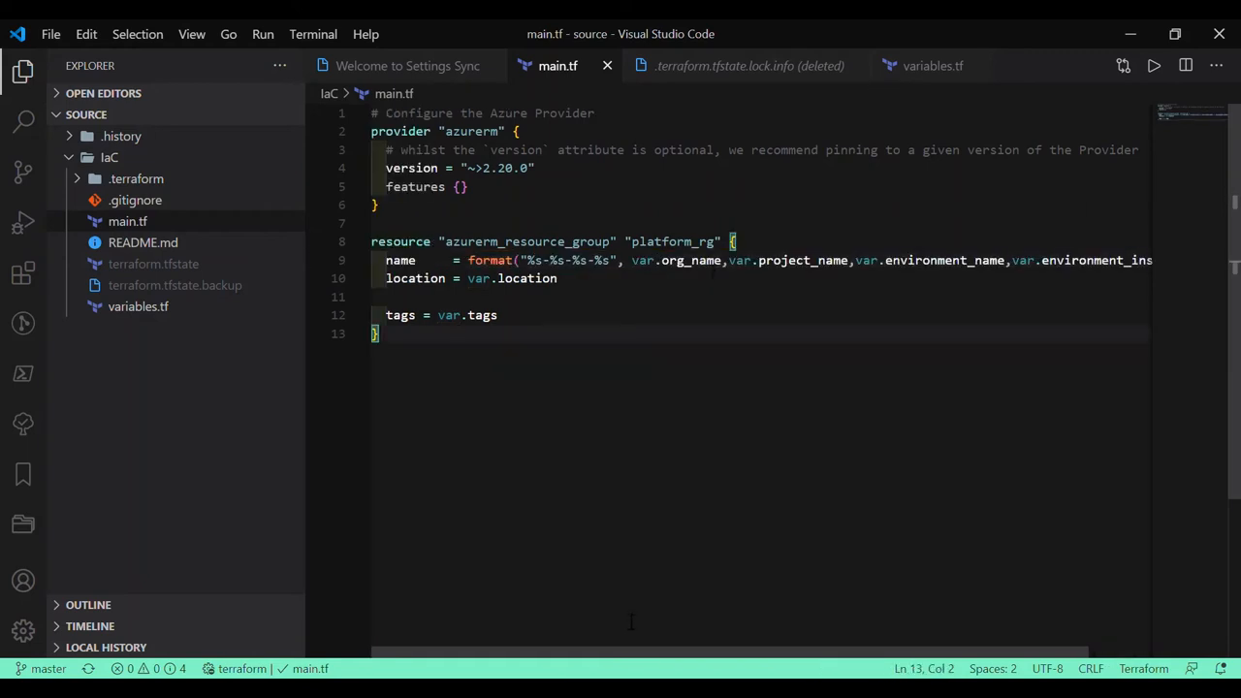
mouse_move(614, 443)
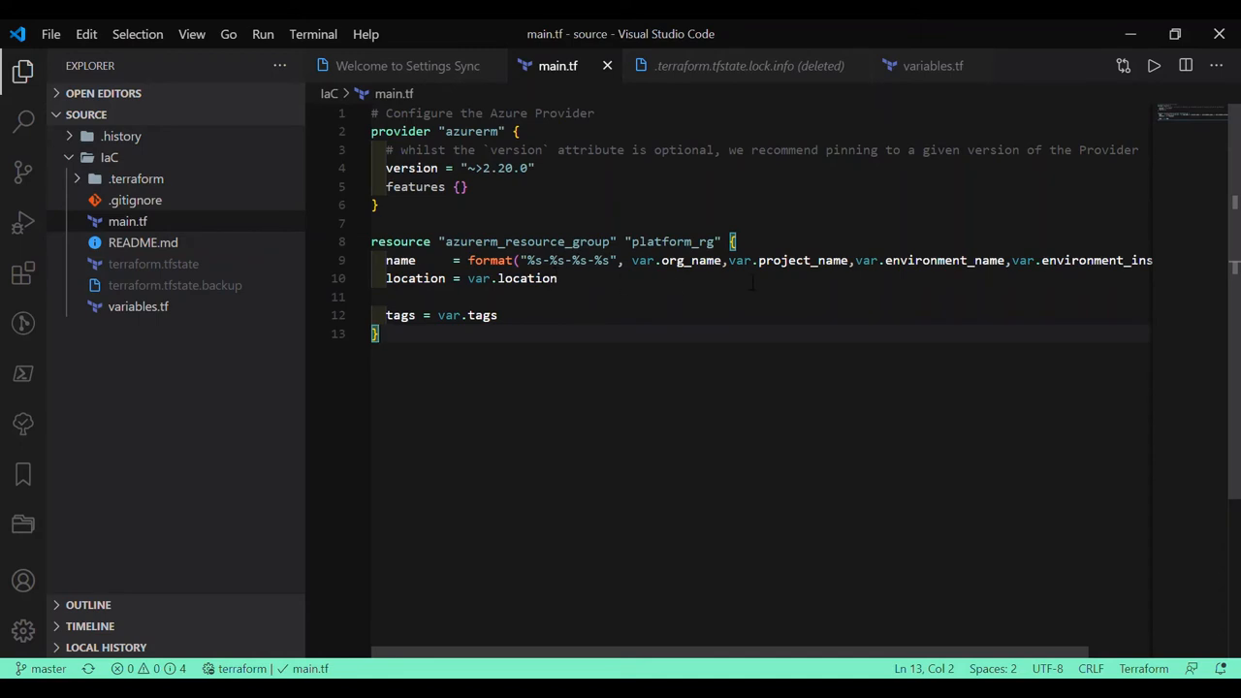
left_click(498, 315)
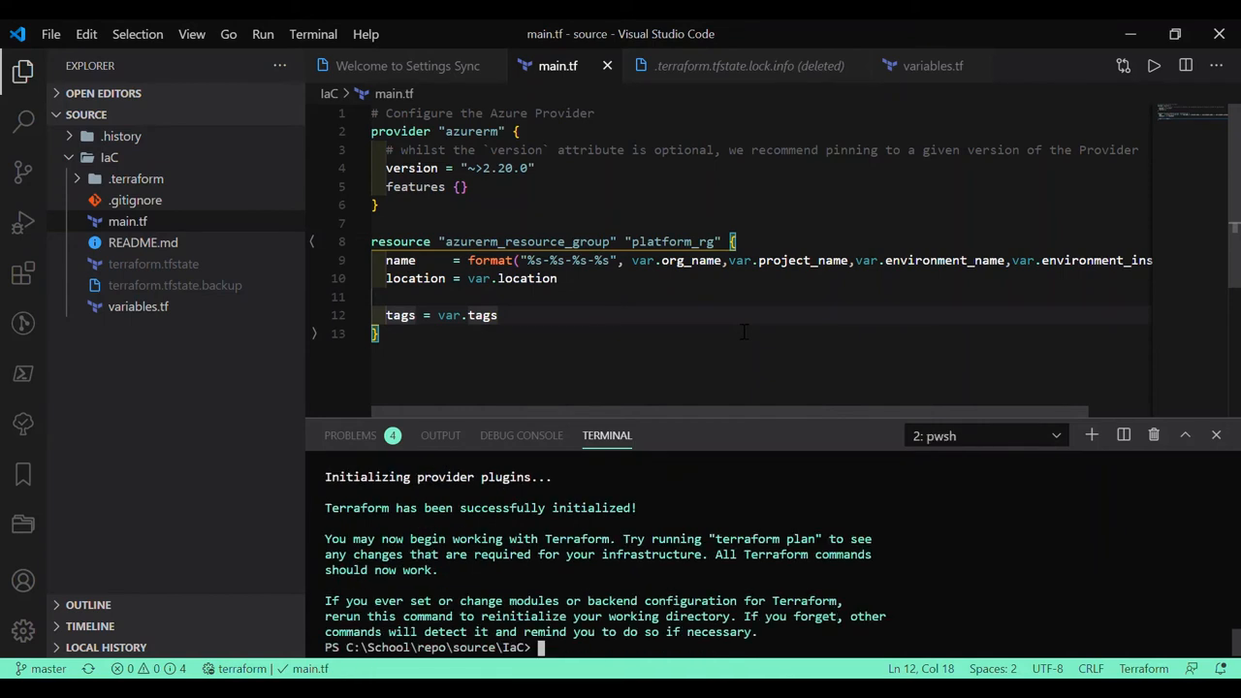
Step: Run terraform plan showing no changes, close the terminal, and select the format() expression
type("terraform plan")
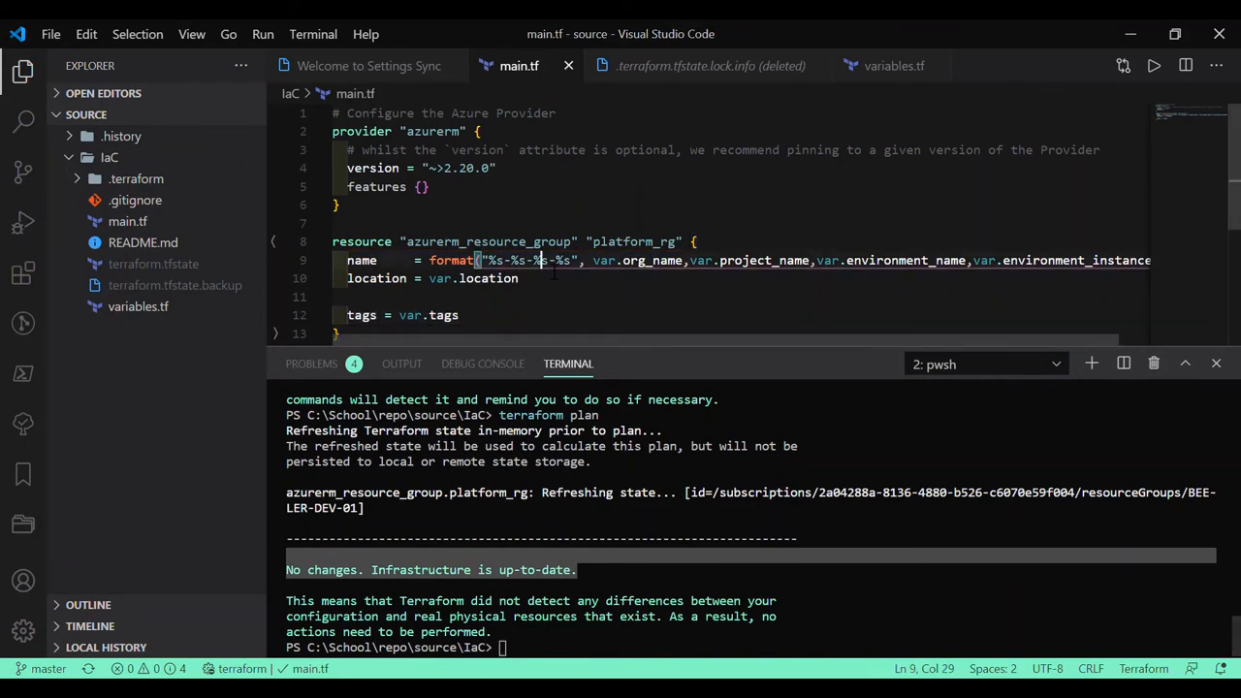
left_click(654, 260)
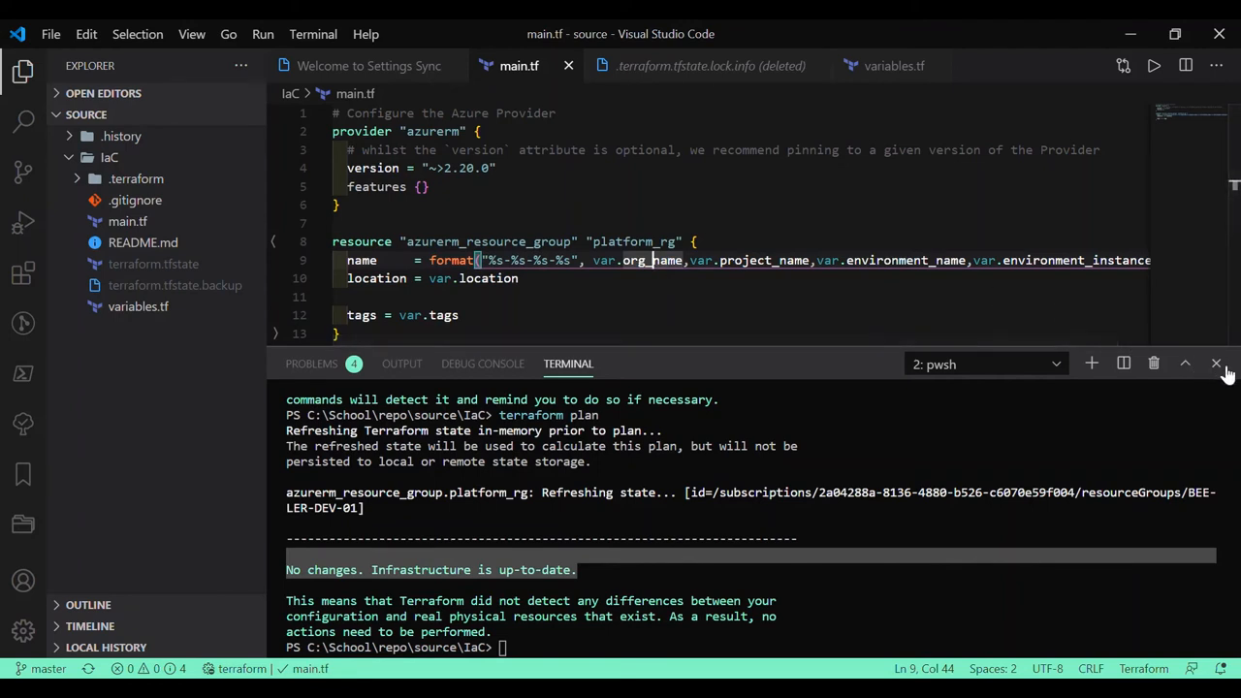
left_click(1216, 363)
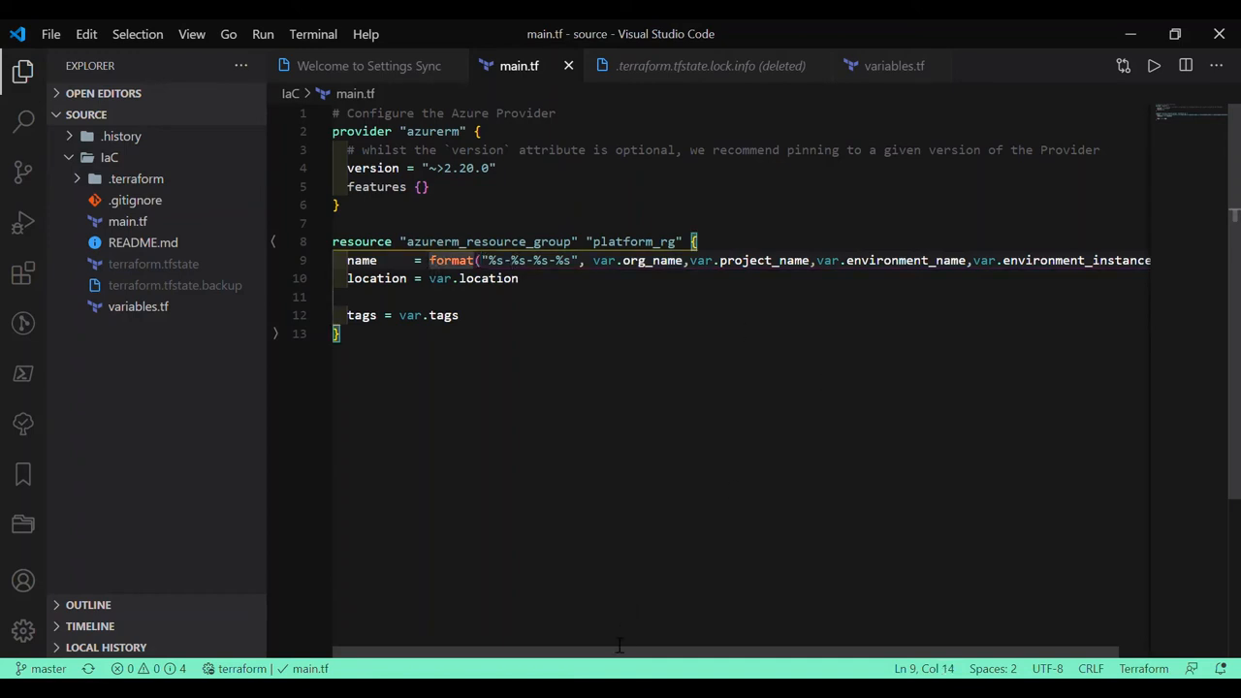
scroll("right", 3)
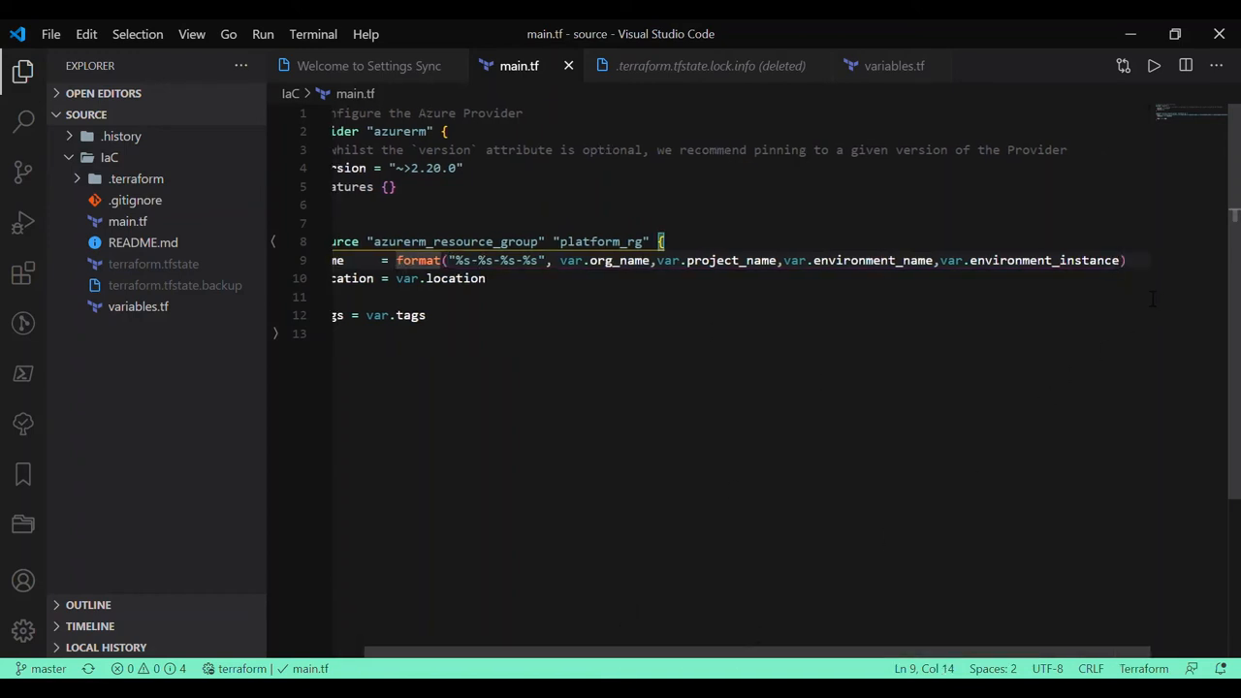
left_click_drag(398, 260, 1125, 260)
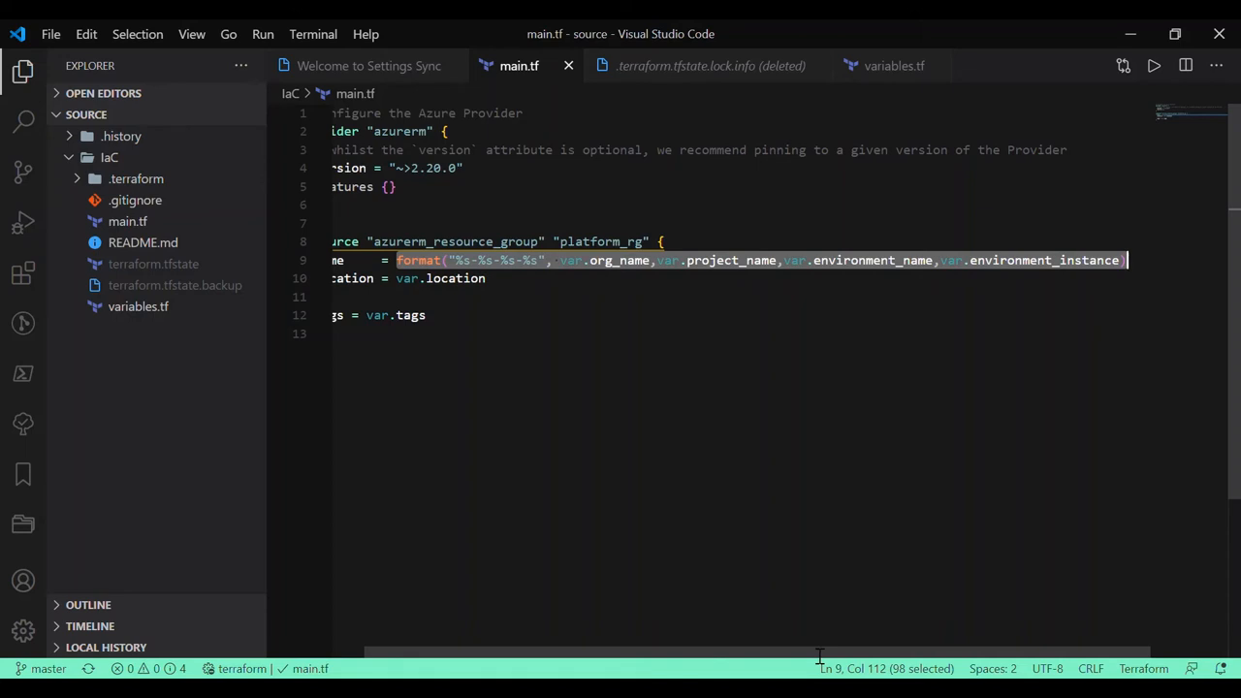
scroll("left", 3)
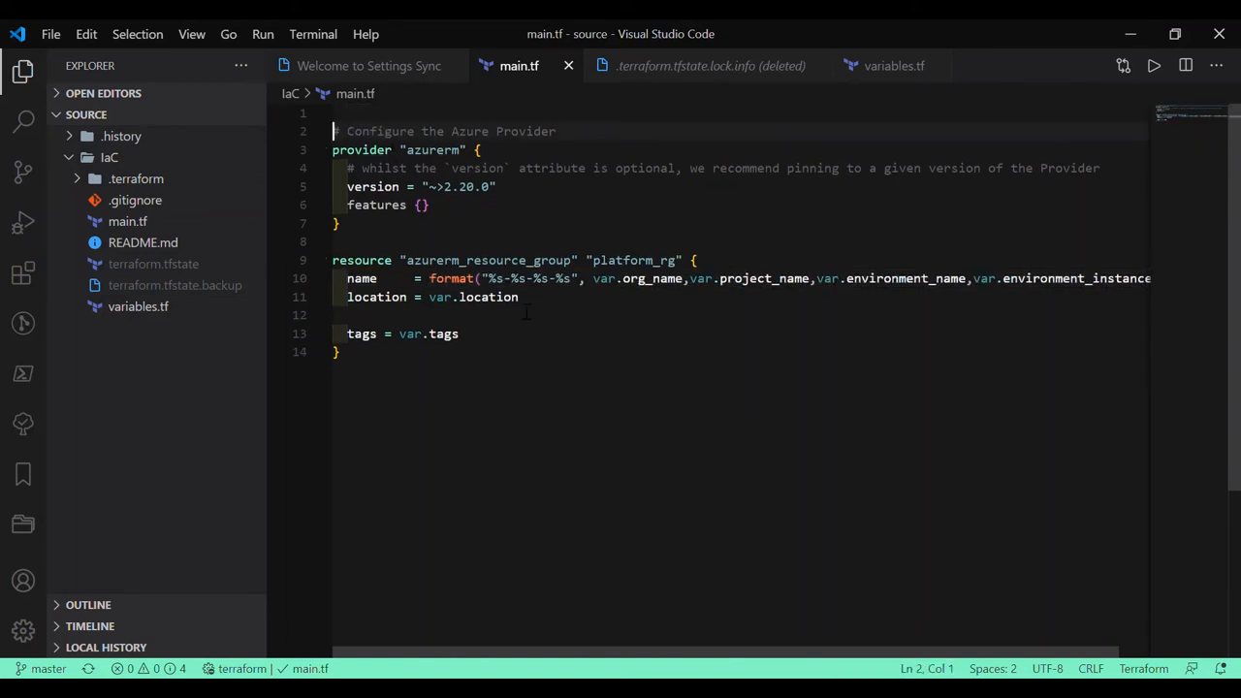
Step: Add locals with resource_group_name = format("%s-%s-%s-%s", ...) and set name = local.resource_group_name
type("locals{")
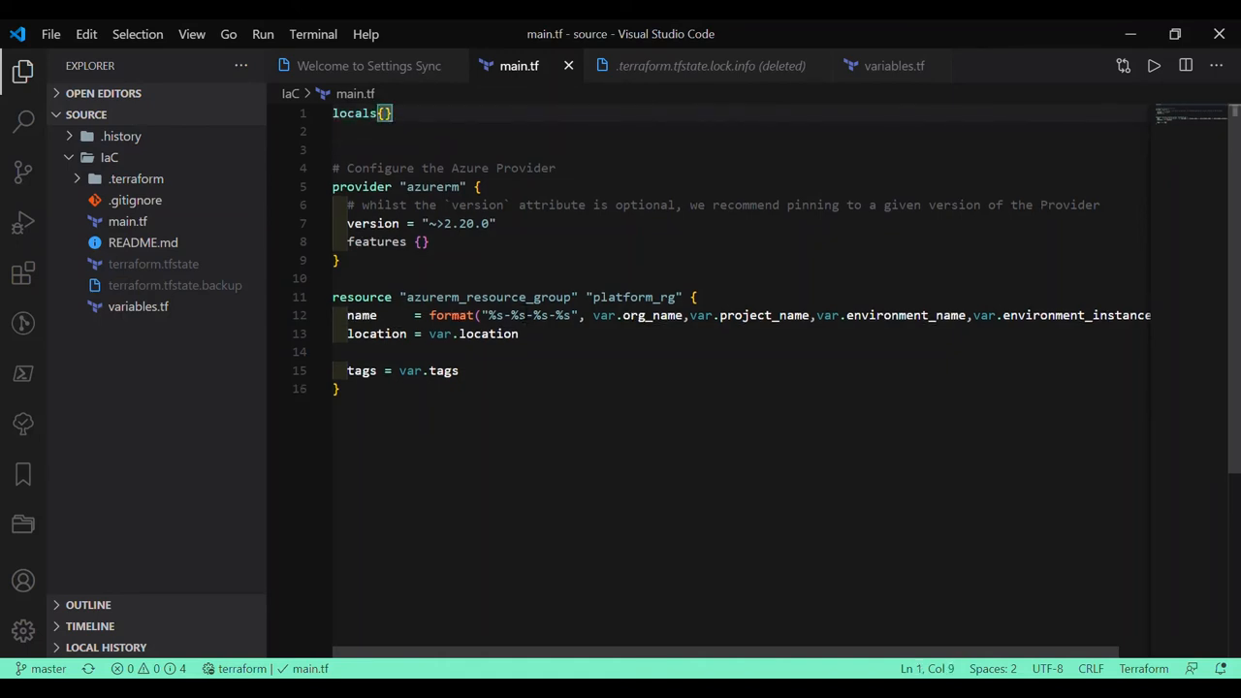
type("format(\"%s-%s-%s-%s\", var.org_name,var.project_name,var.environment_name,var.environment_instance)")
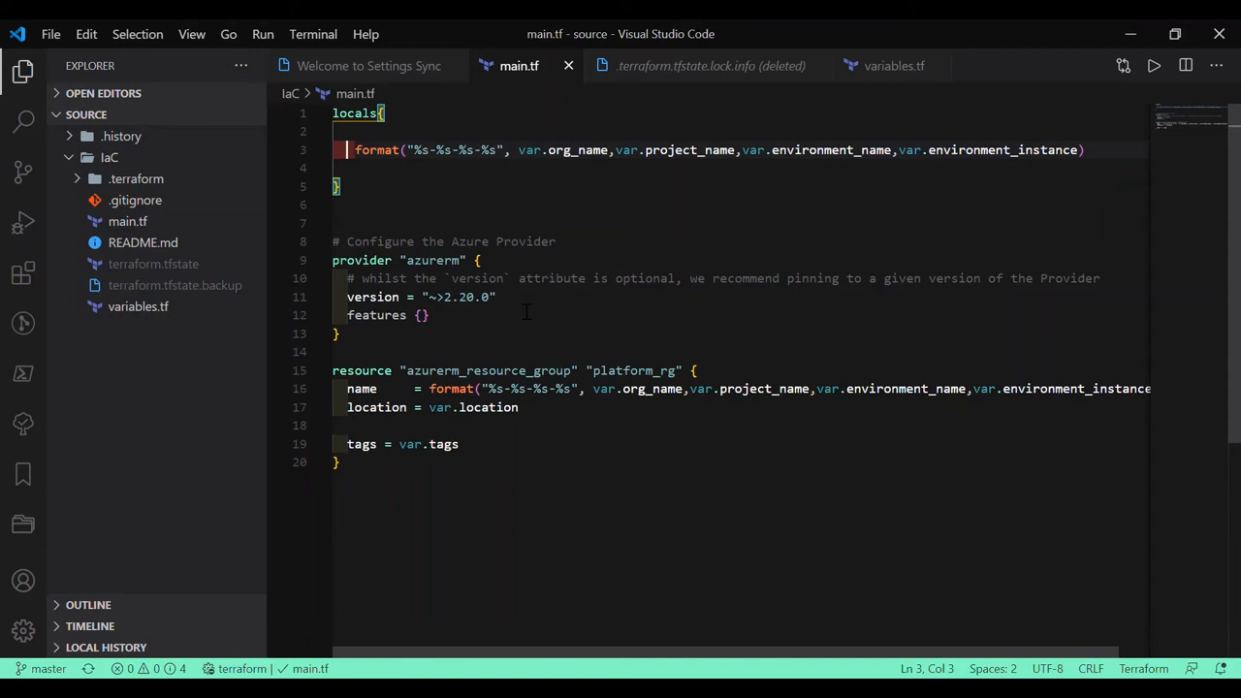
type("resource_group_name=")
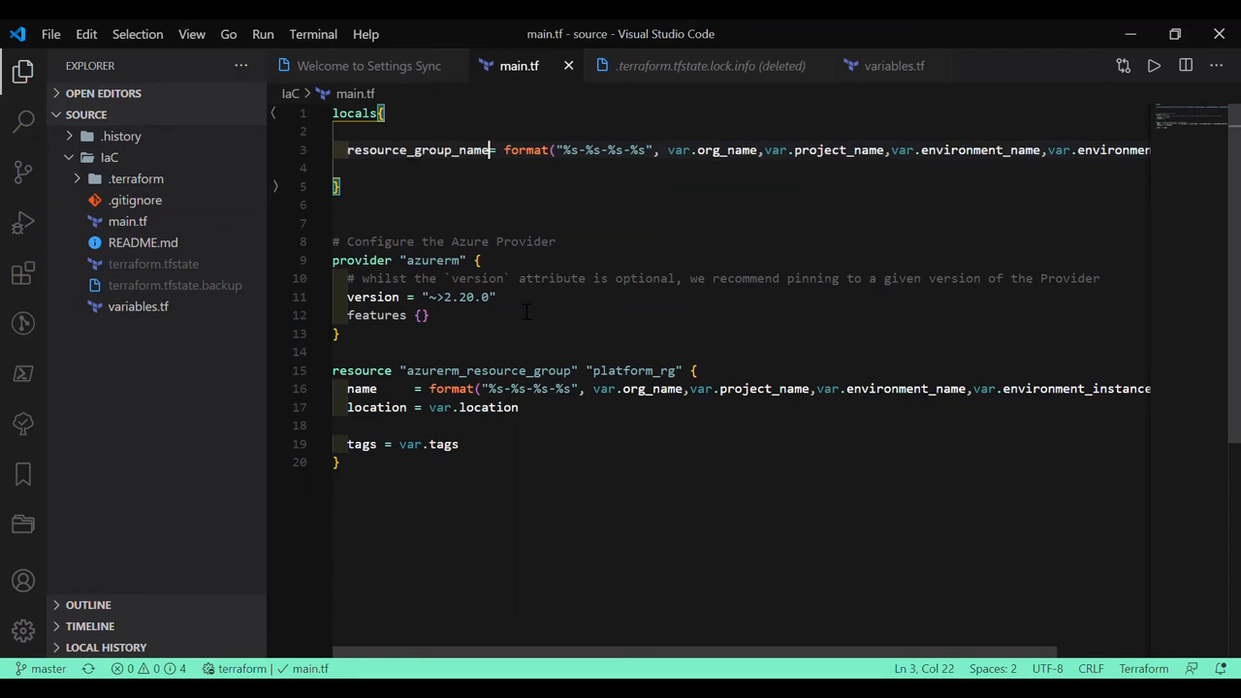
double_click(417, 149)
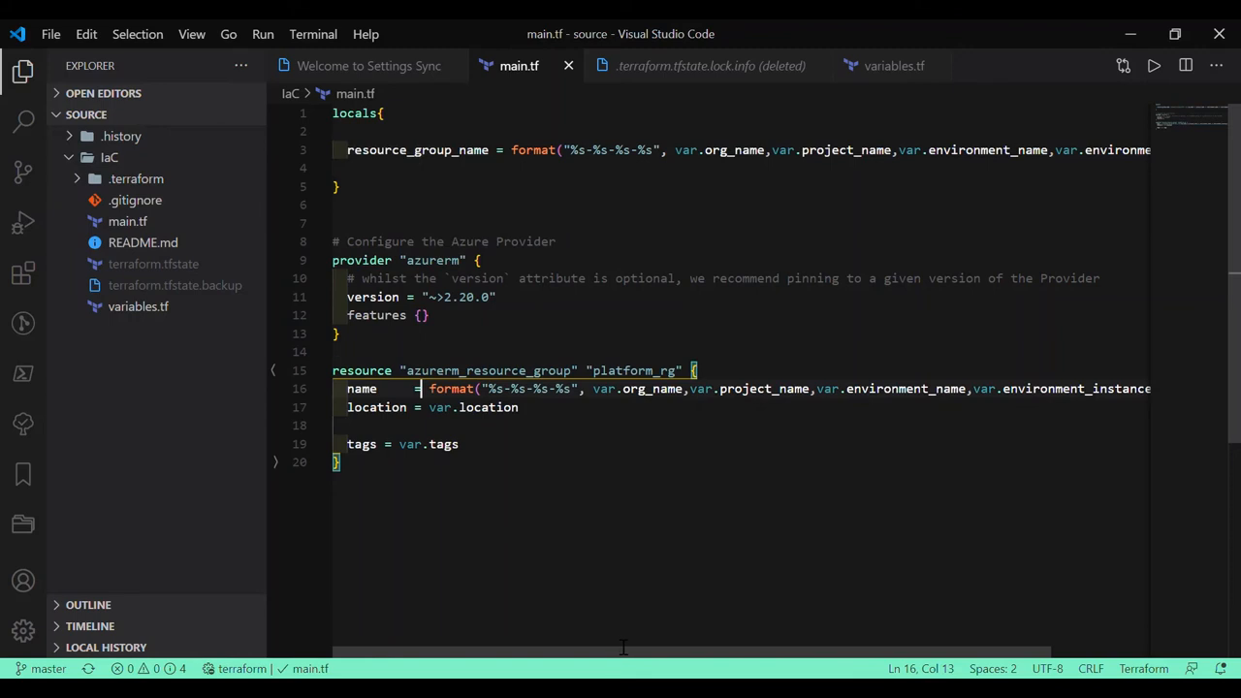
scroll("right", 3)
type("= local.resource_group_name")
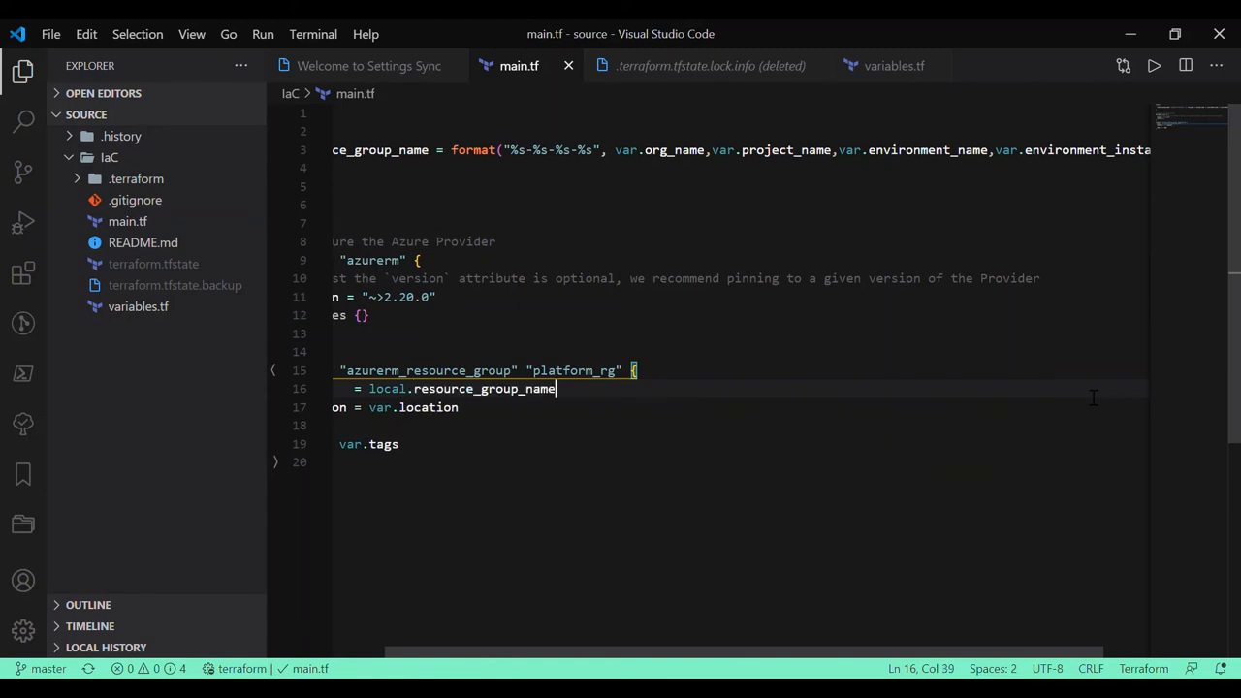
double_click(387, 389)
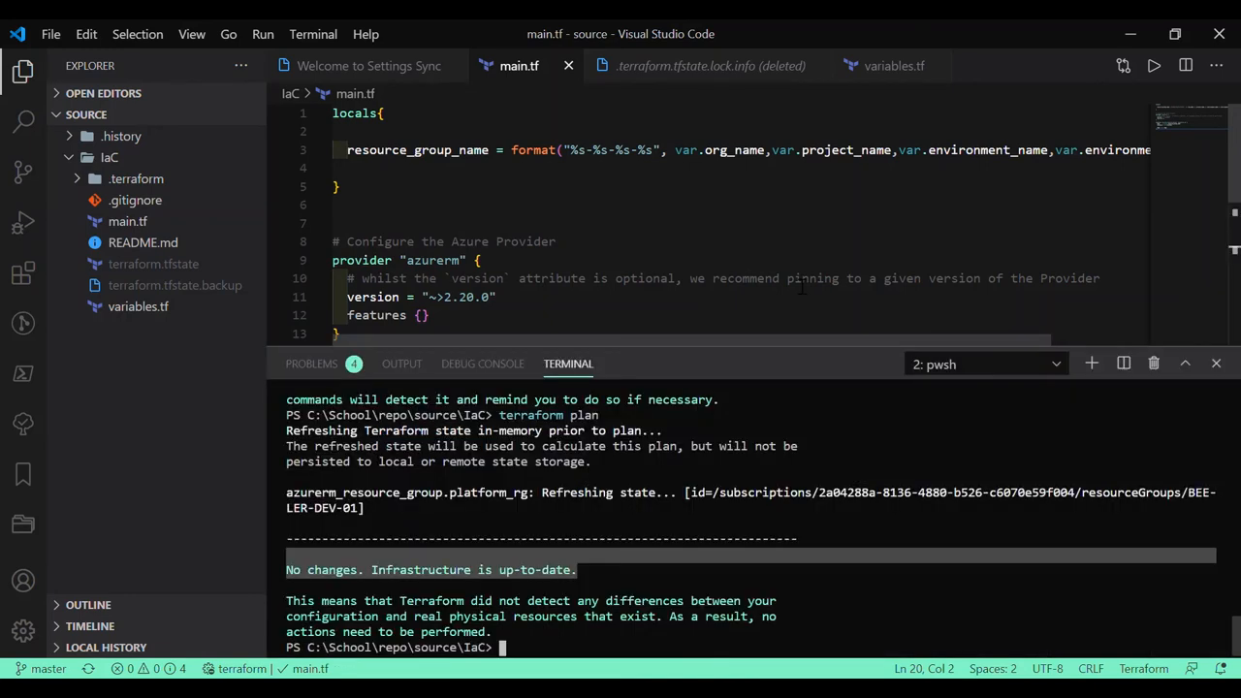
Step: Run terraform plan to confirm the locals change needs no infrastructure updates
type("terraform plan")
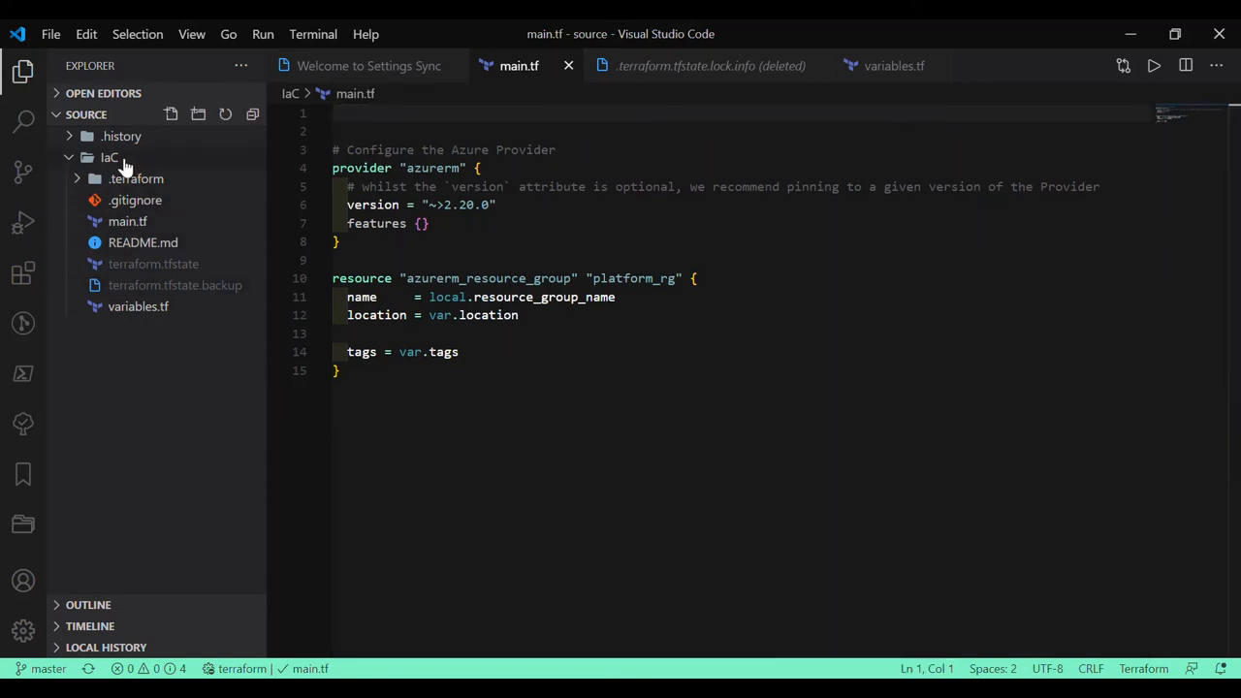
Step: Create locals.tf in the IaC folder with the locals block and save it
left_click(109, 157)
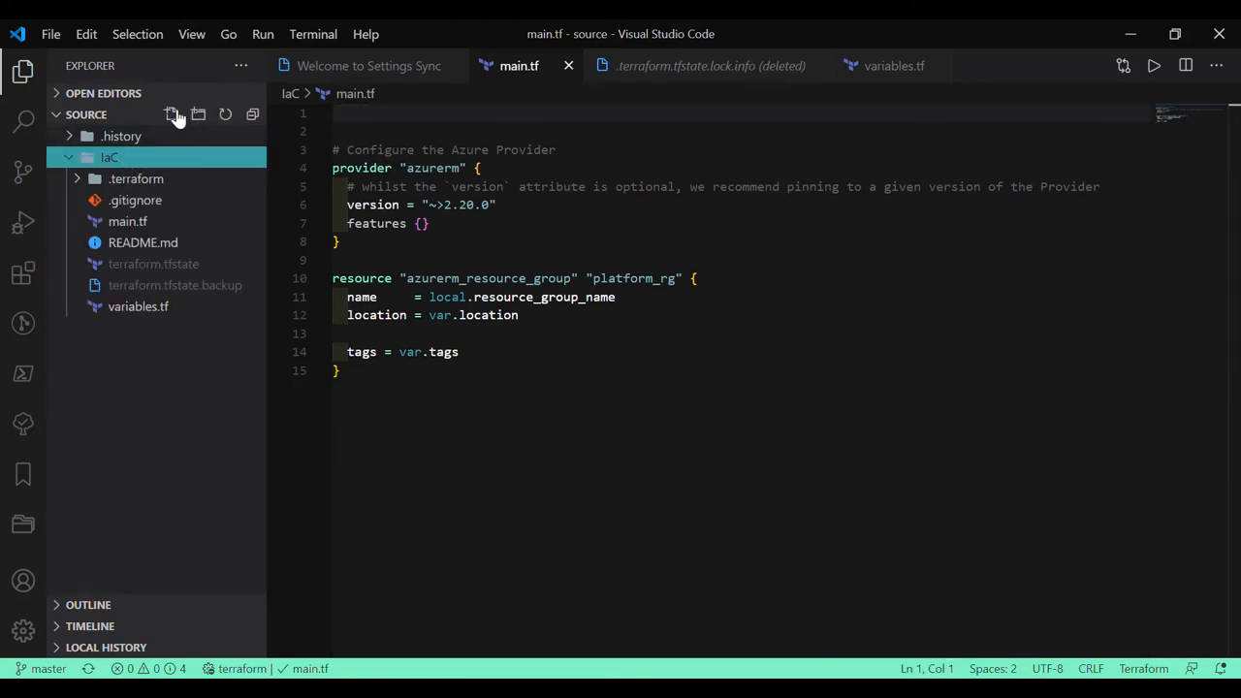
left_click(172, 114)
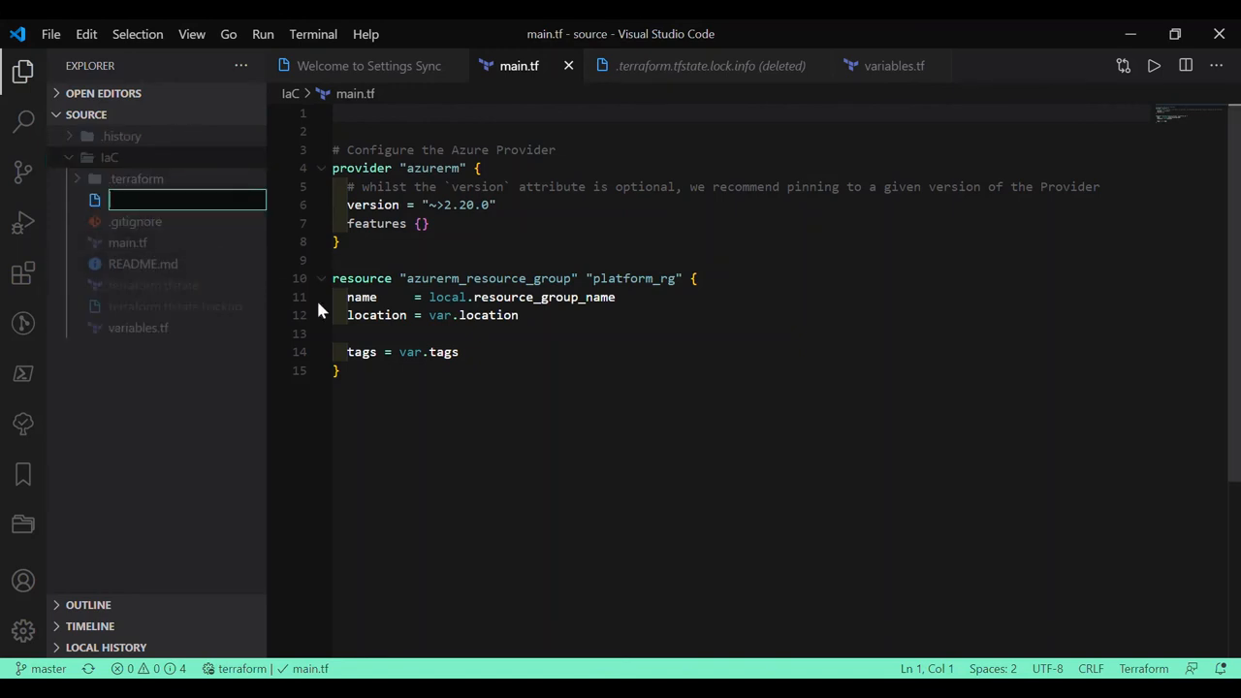
type("locals{")
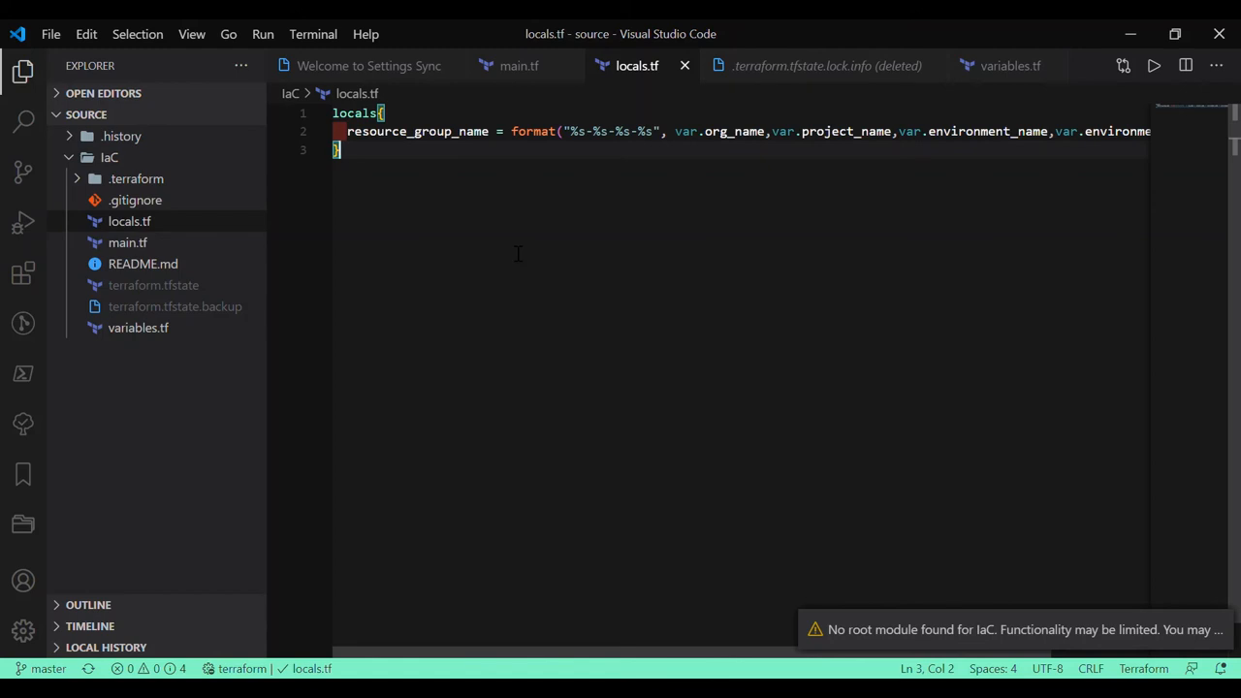
key("ctrl+s")
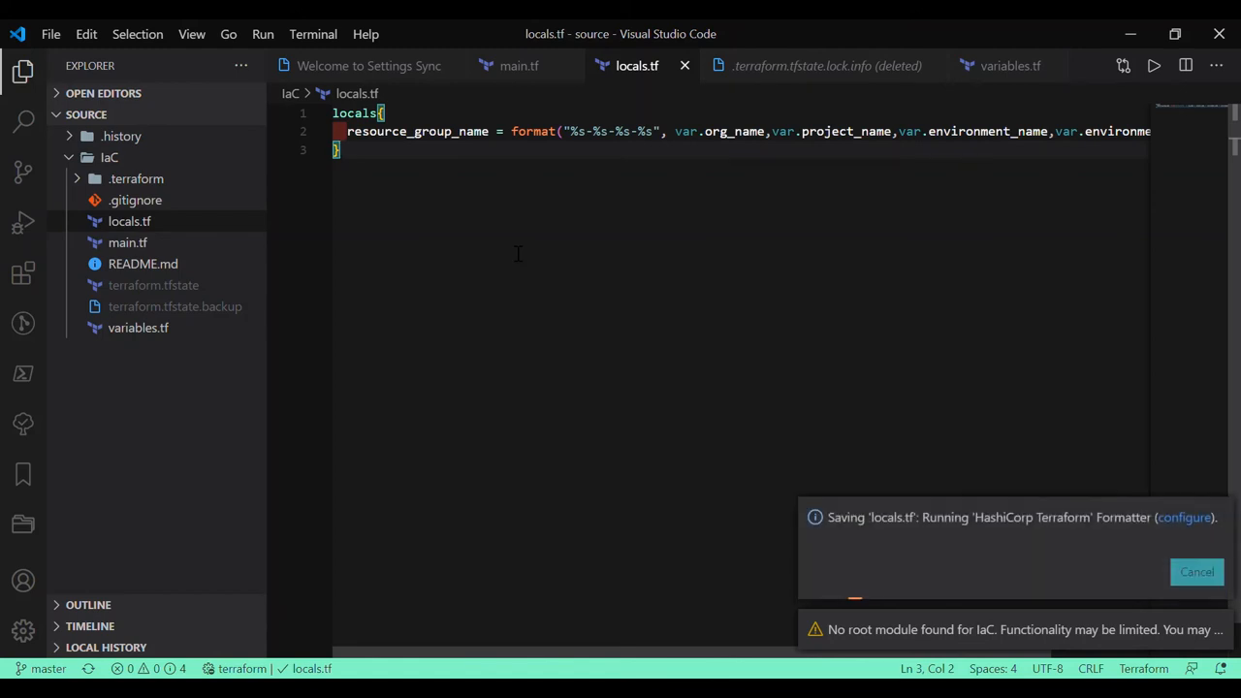
key("ctrl+s")
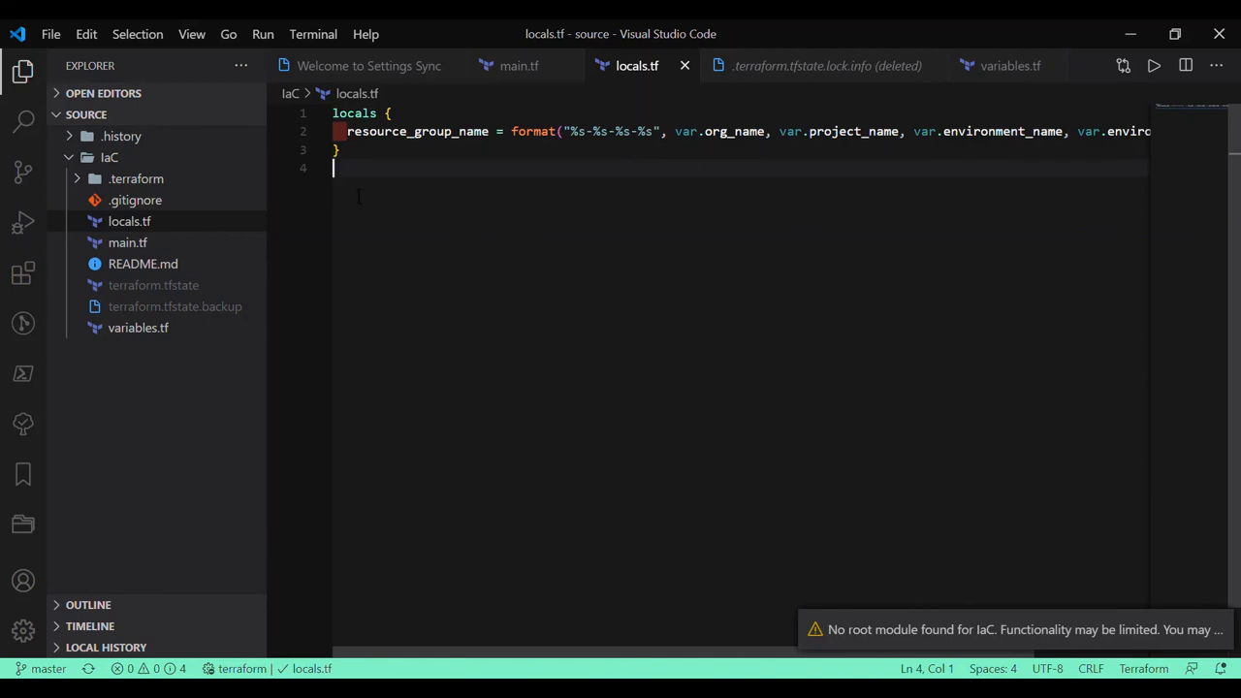
left_click(110, 157)
type("provi")
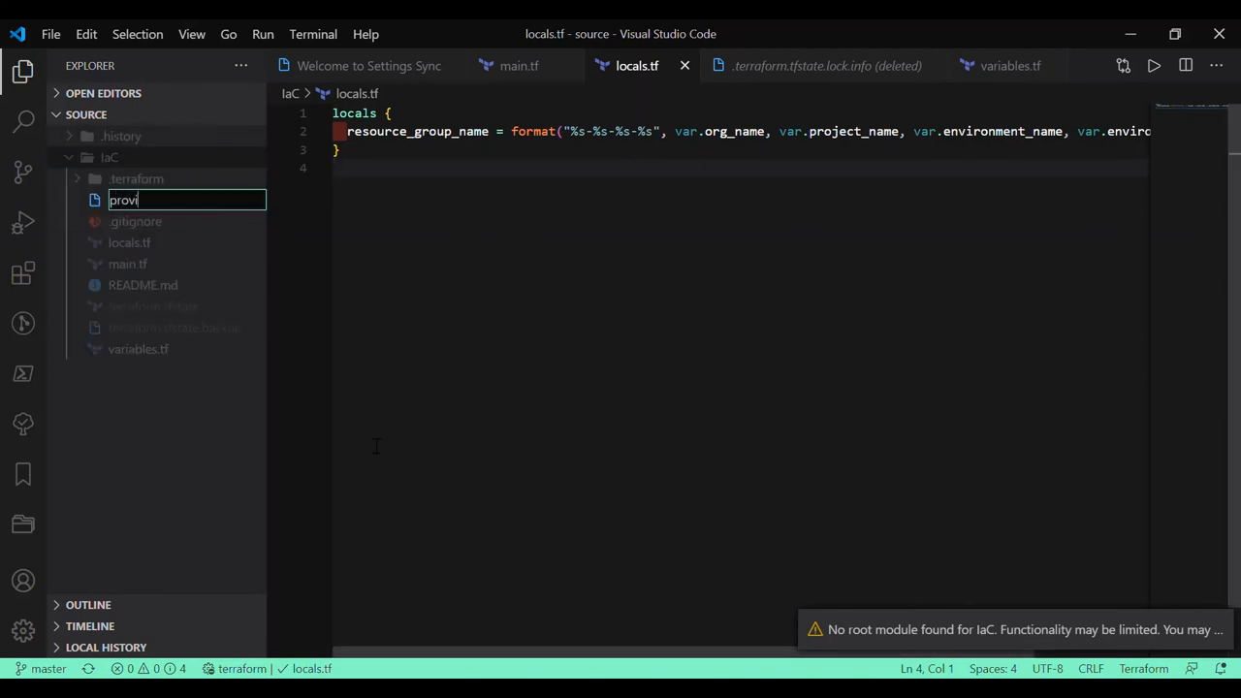
Step: Create provider.tf and move the azurerm provider block into it from main.tf
key("Escape")
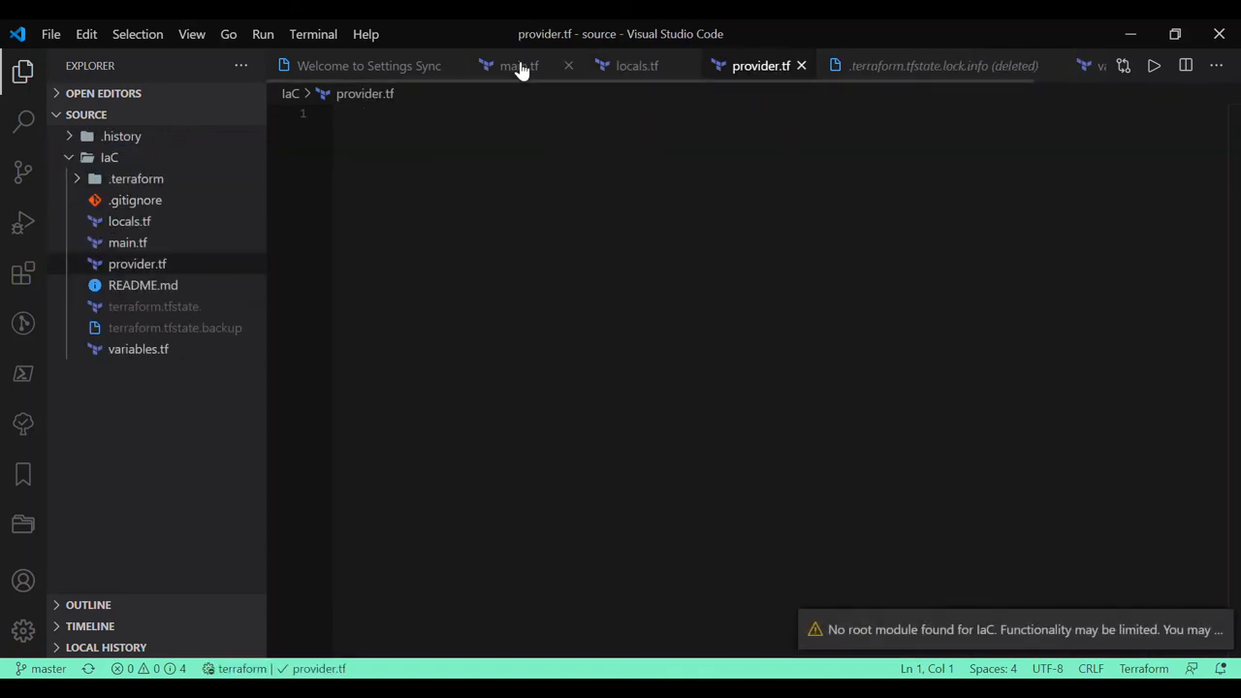
left_click(519, 65)
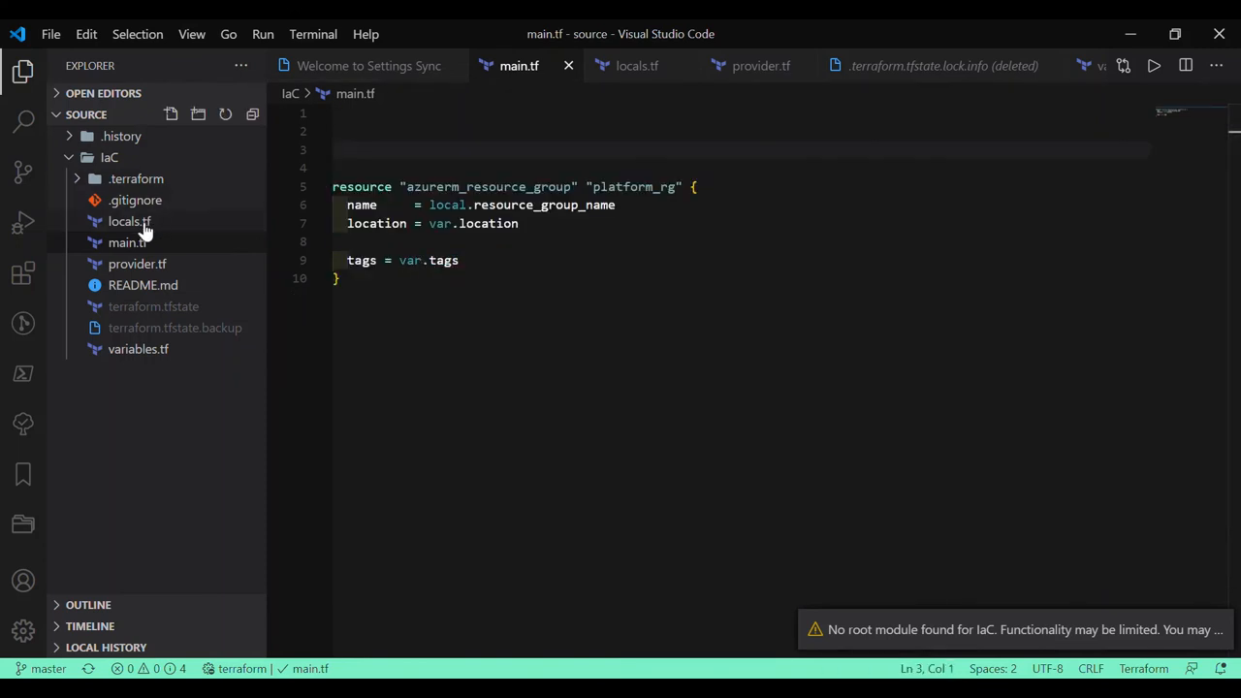
left_click(137, 264)
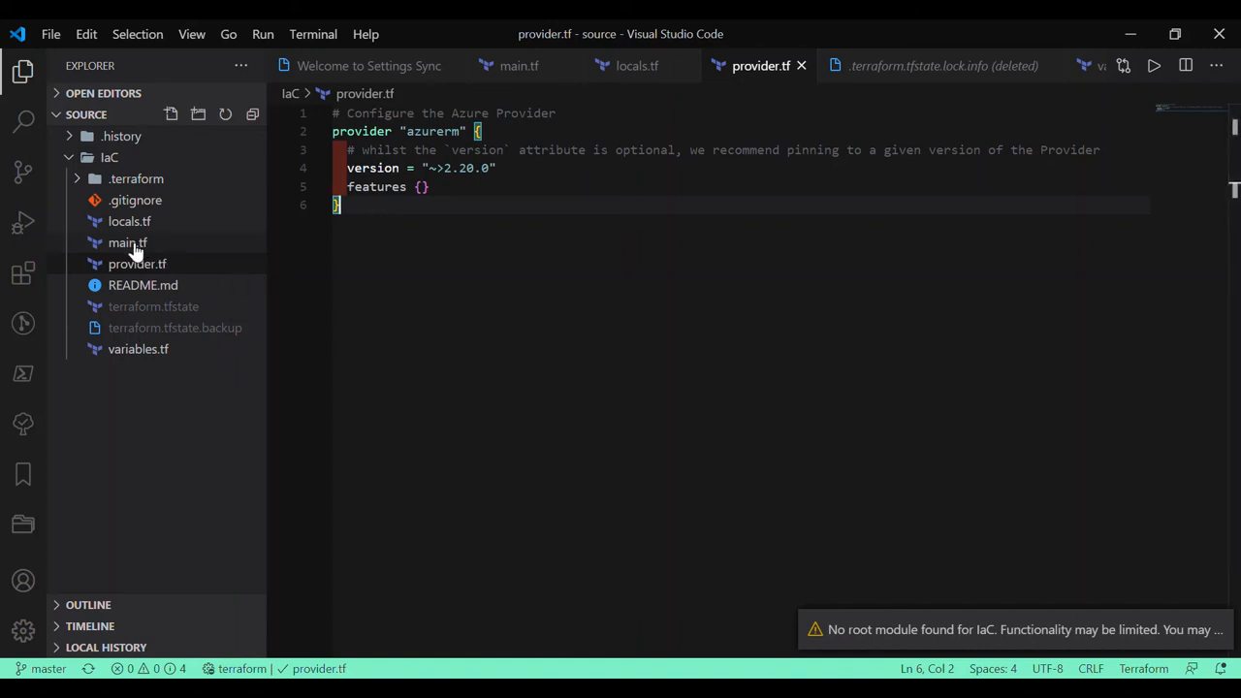
left_click(127, 242)
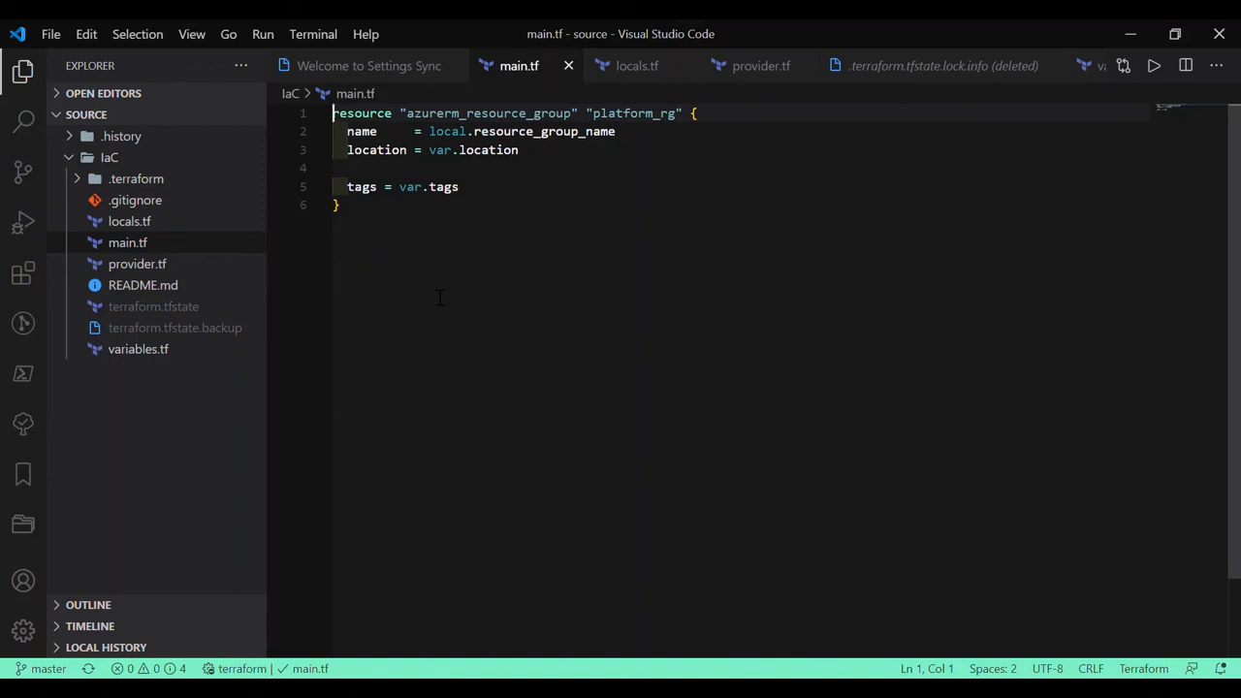
mouse_move(567, 218)
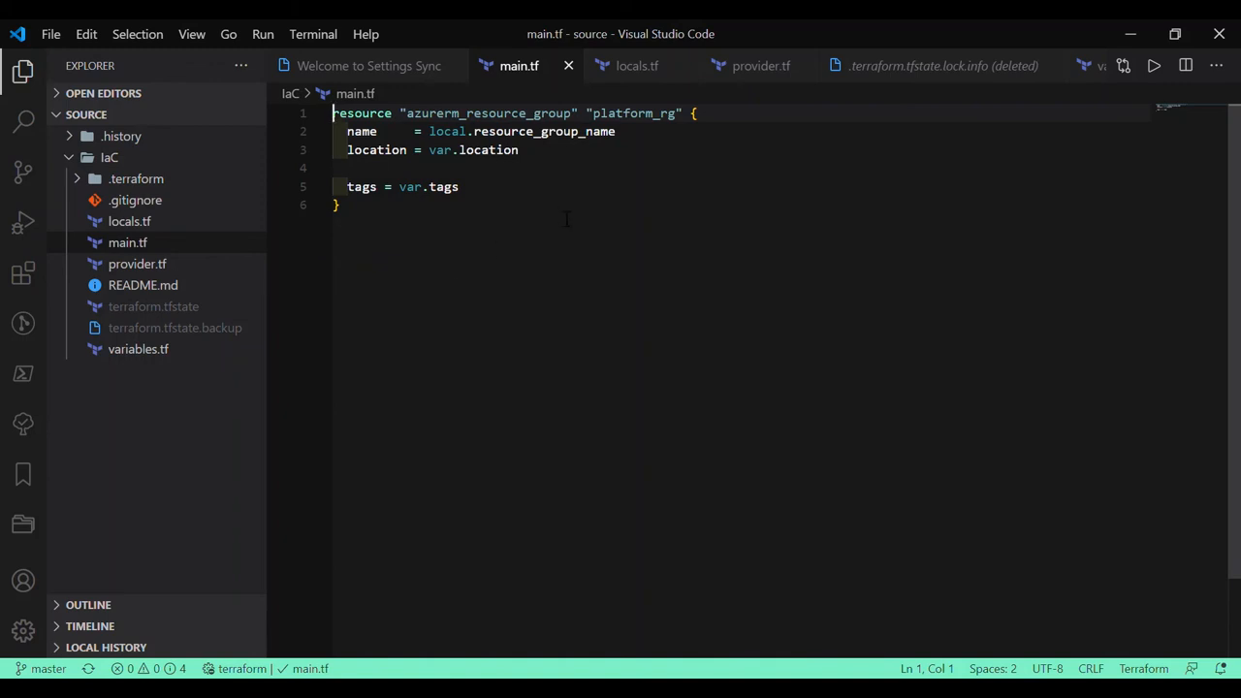